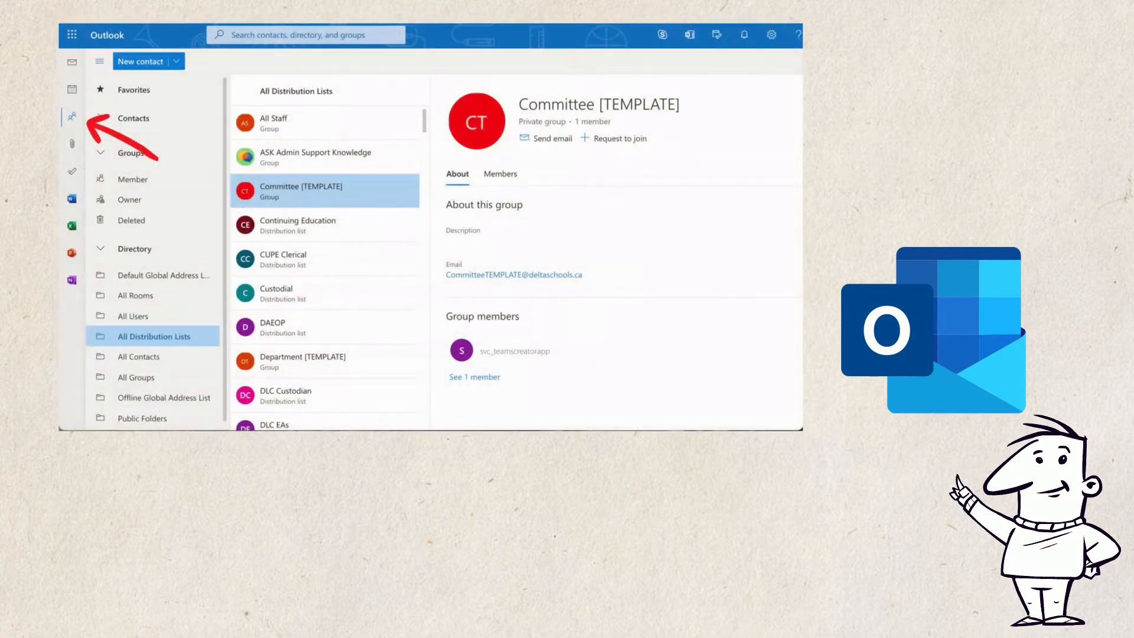
Step: Open Port Guichon Elementary Staff's General channel, checking but leaving the teams layout settings unchanged
{"action": "left_click", "coordinate": [72, 92]}
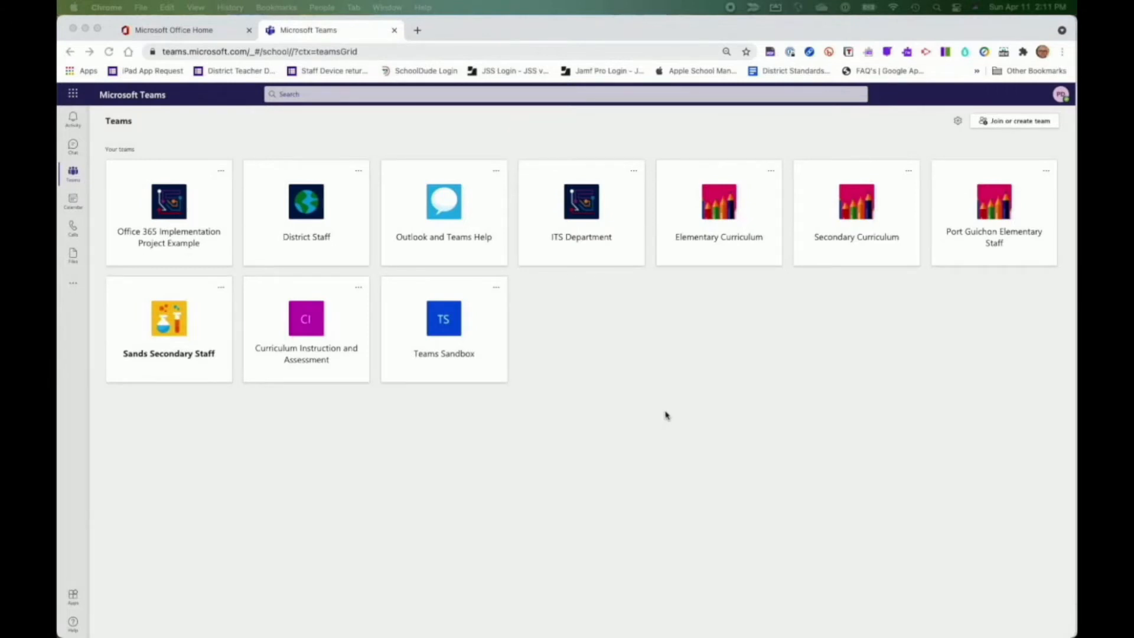
{"action": "mouse_move", "coordinate": [615, 299]}
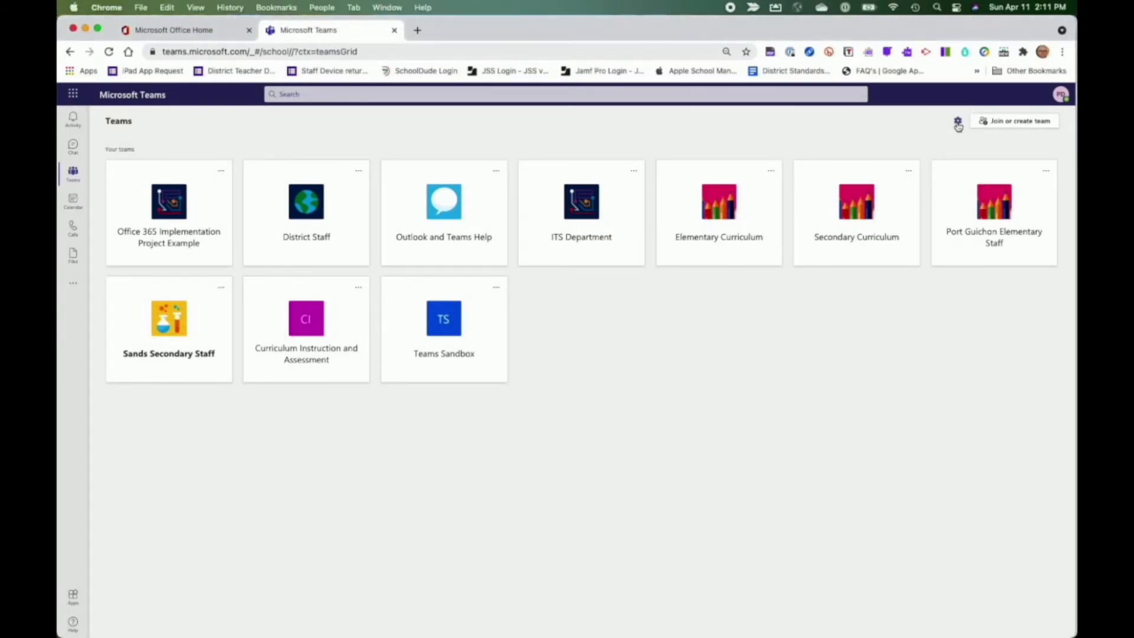
{"action": "left_click", "coordinate": [958, 120]}
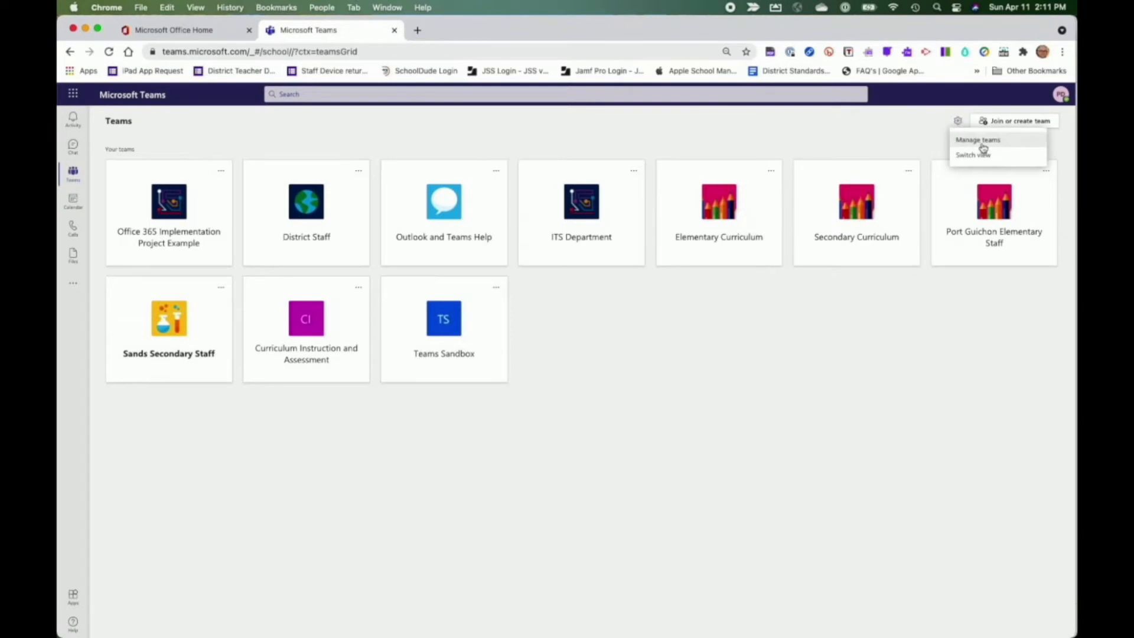
{"action": "left_click", "coordinate": [957, 121]}
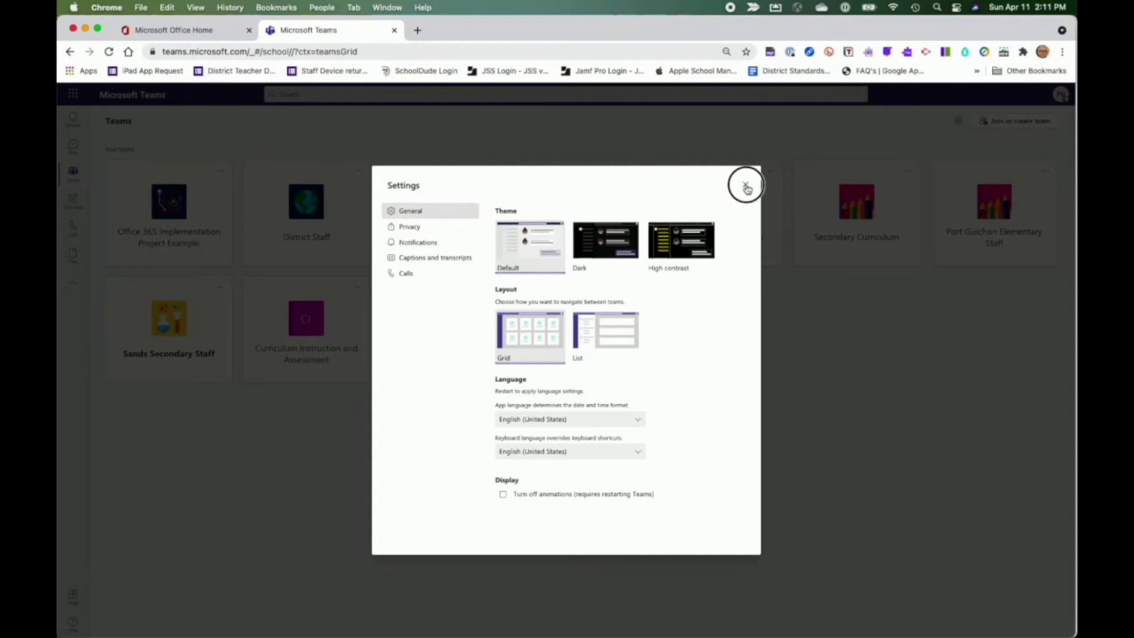
{"action": "left_click", "coordinate": [746, 187]}
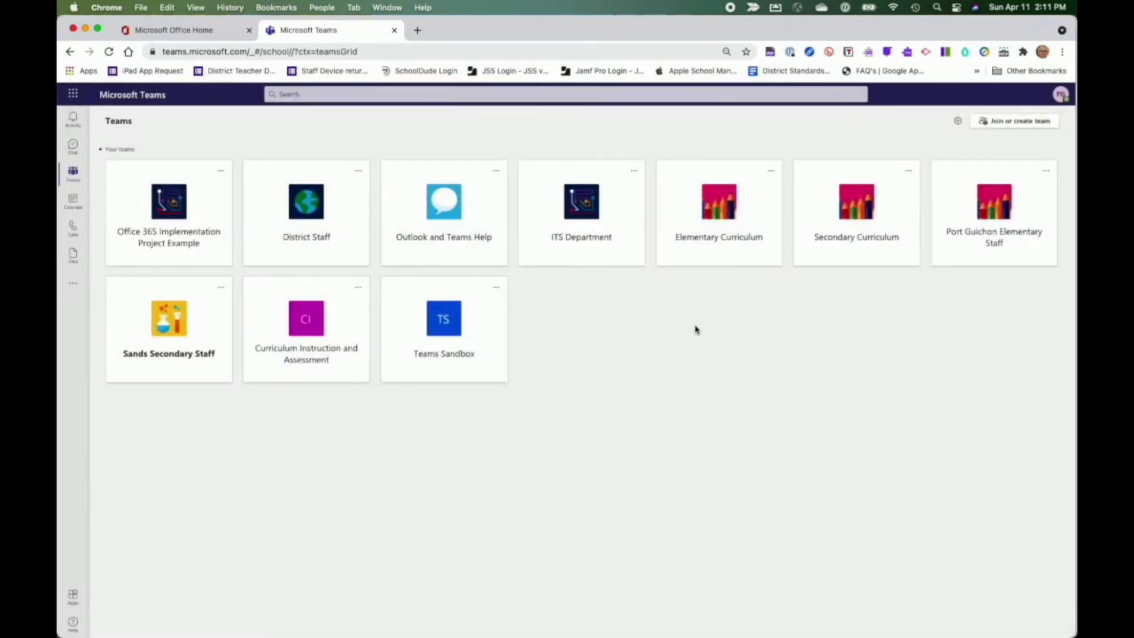
{"action": "mouse_move", "coordinate": [693, 340]}
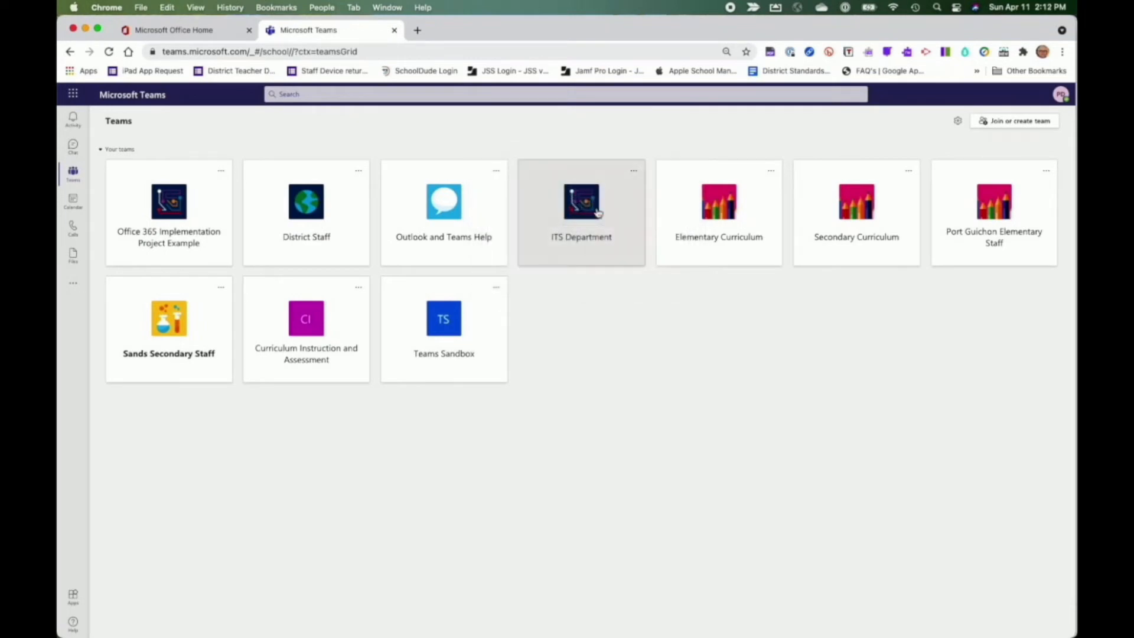
{"action": "mouse_move", "coordinate": [647, 340]}
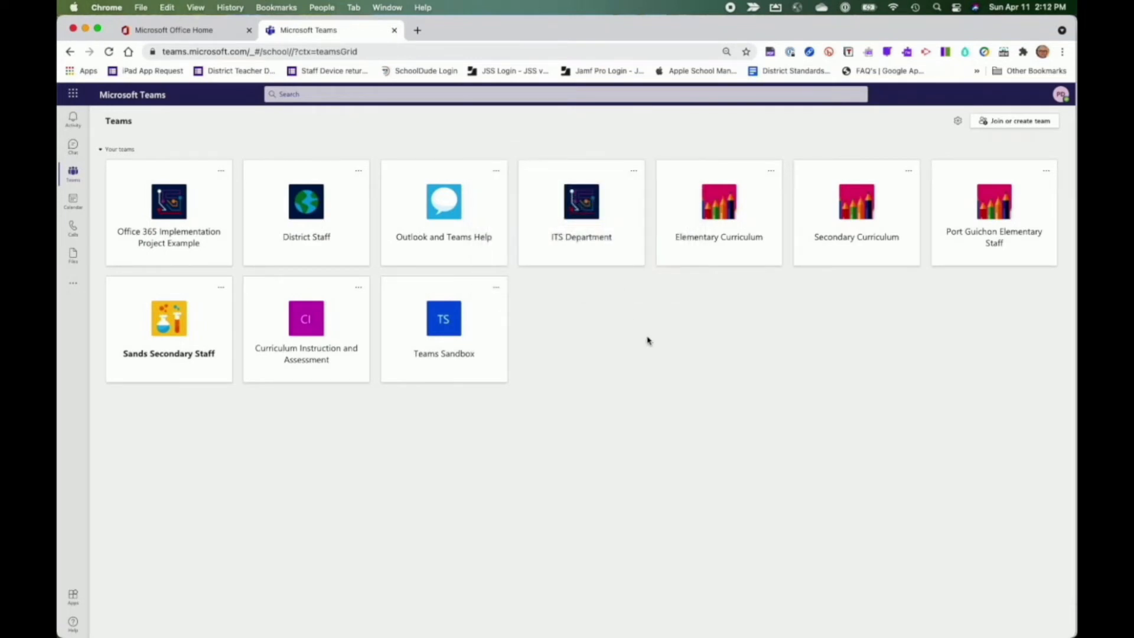
{"action": "mouse_move", "coordinate": [683, 351]}
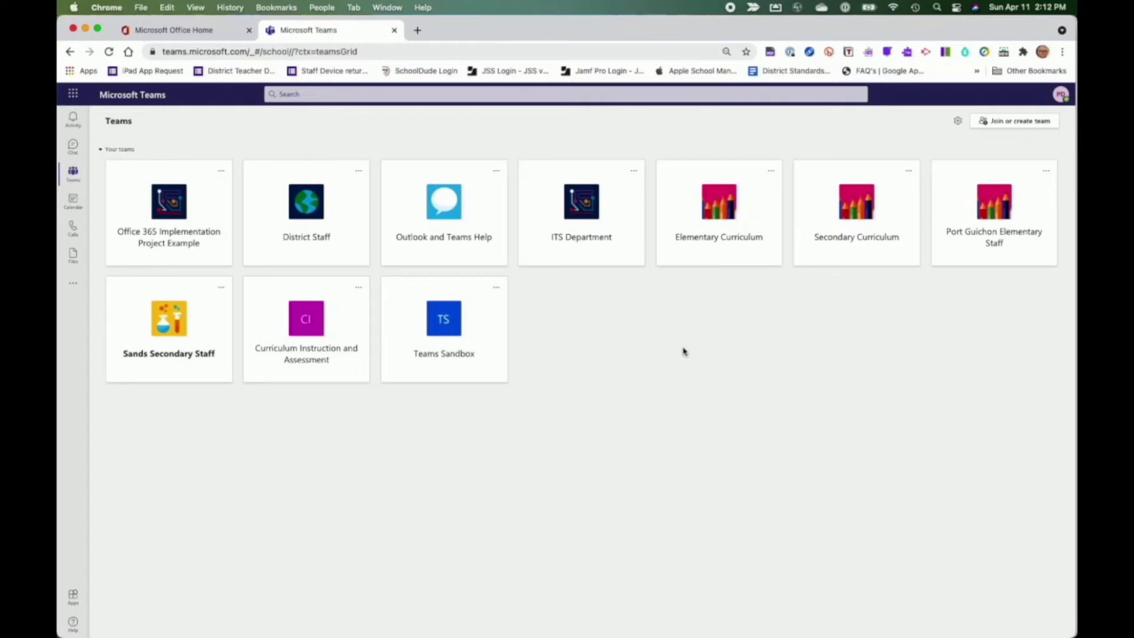
{"action": "mouse_move", "coordinate": [797, 328]}
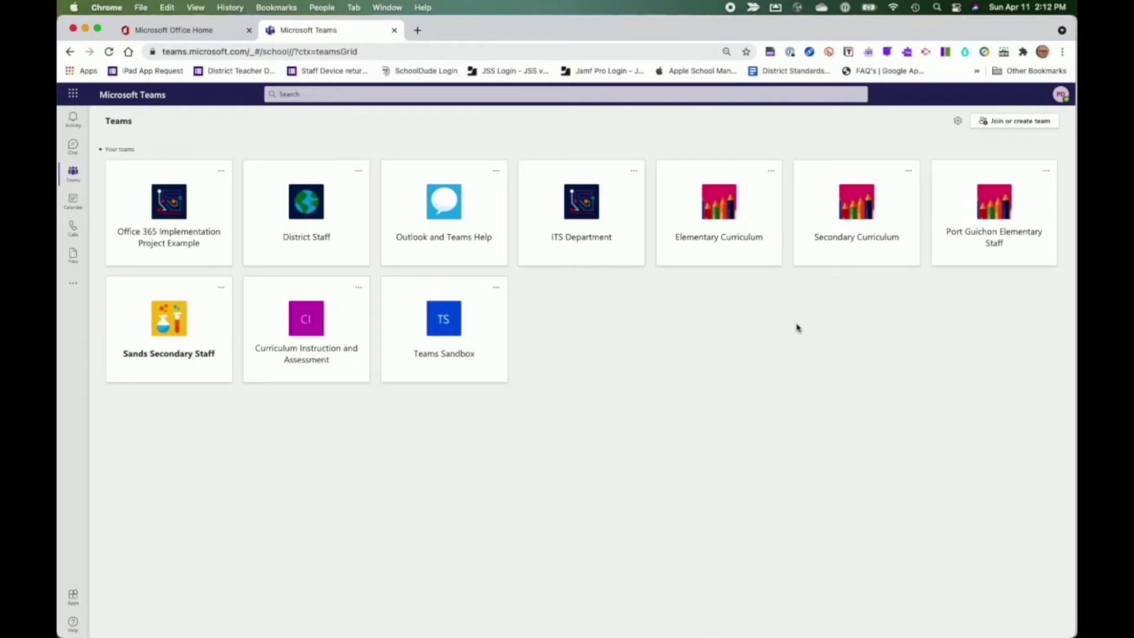
{"action": "mouse_move", "coordinate": [839, 255]}
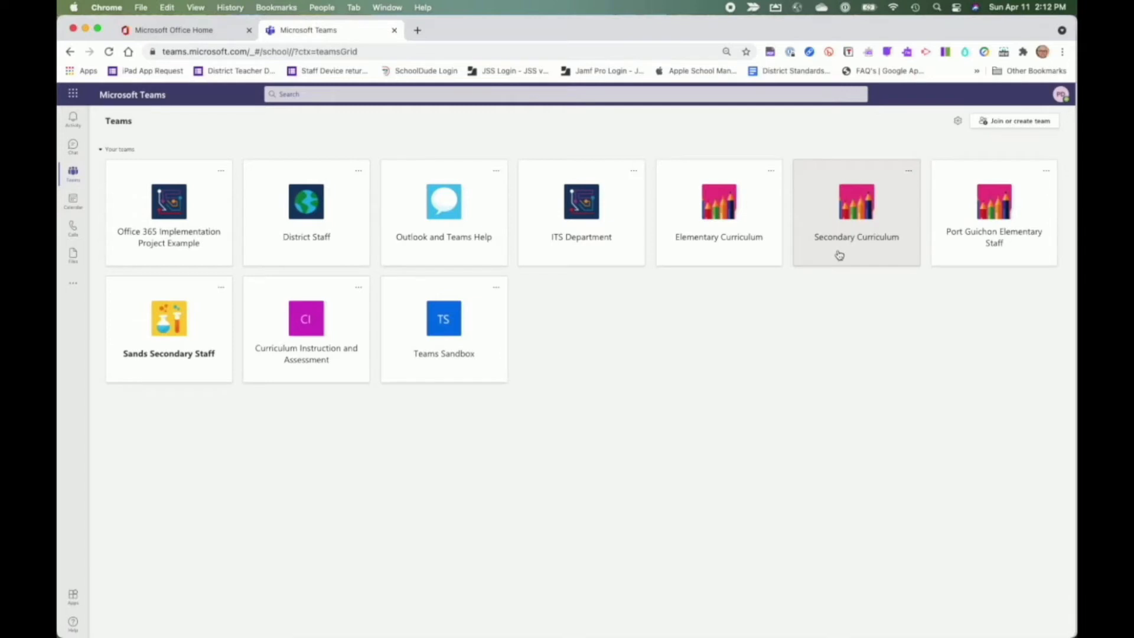
{"action": "left_click", "coordinate": [443, 329]}
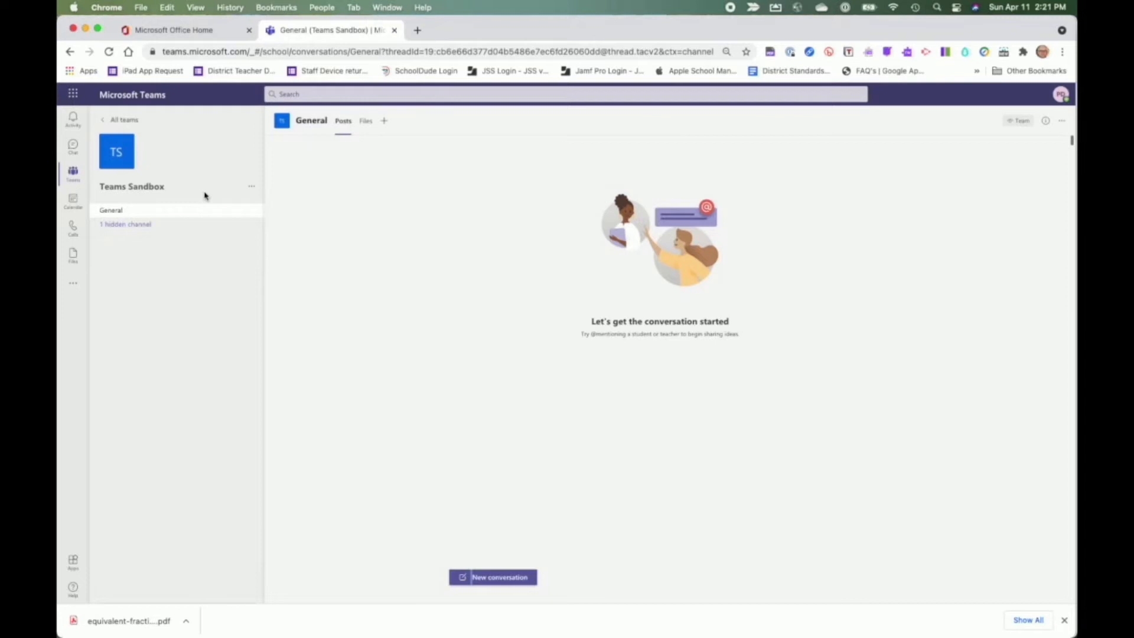
{"action": "mouse_move", "coordinate": [184, 215]}
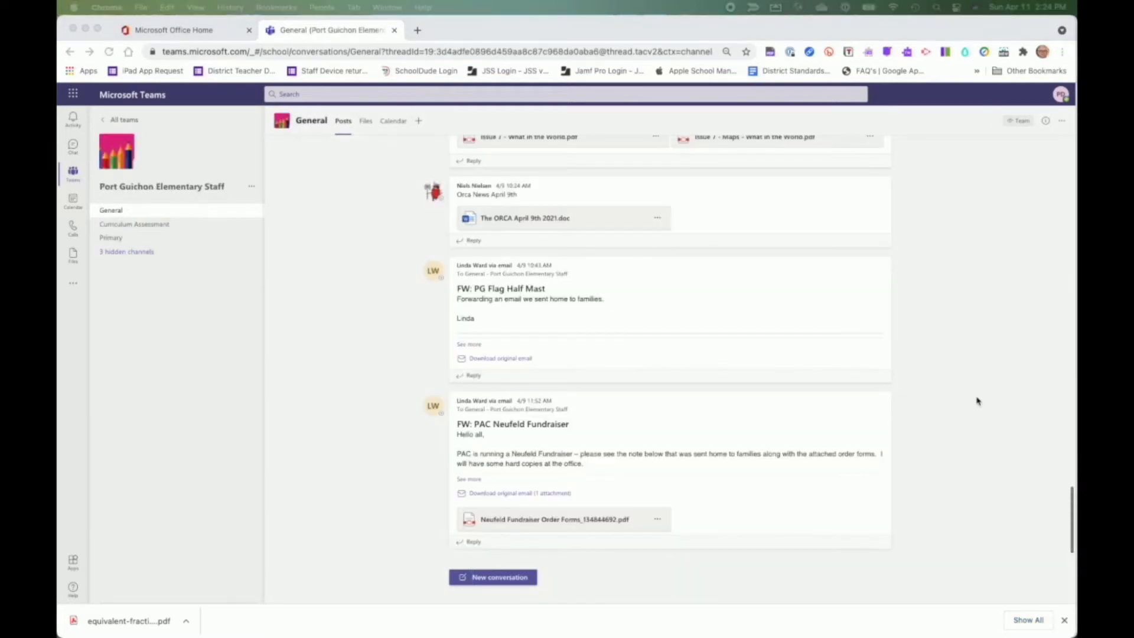
{"action": "mouse_move", "coordinate": [171, 242]}
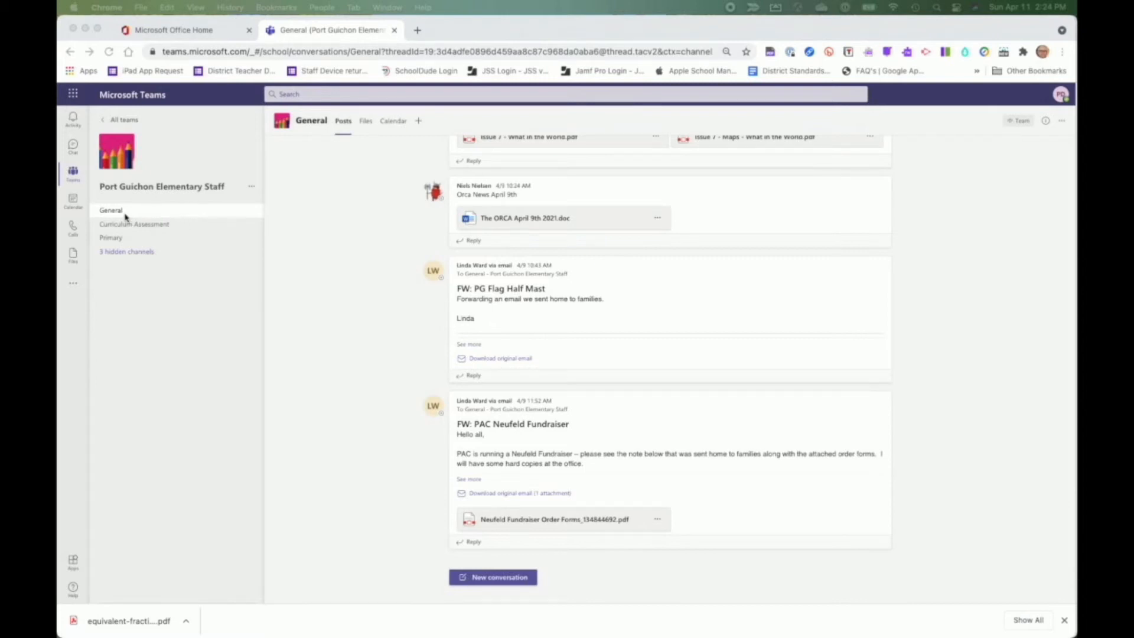
{"action": "mouse_move", "coordinate": [135, 226]}
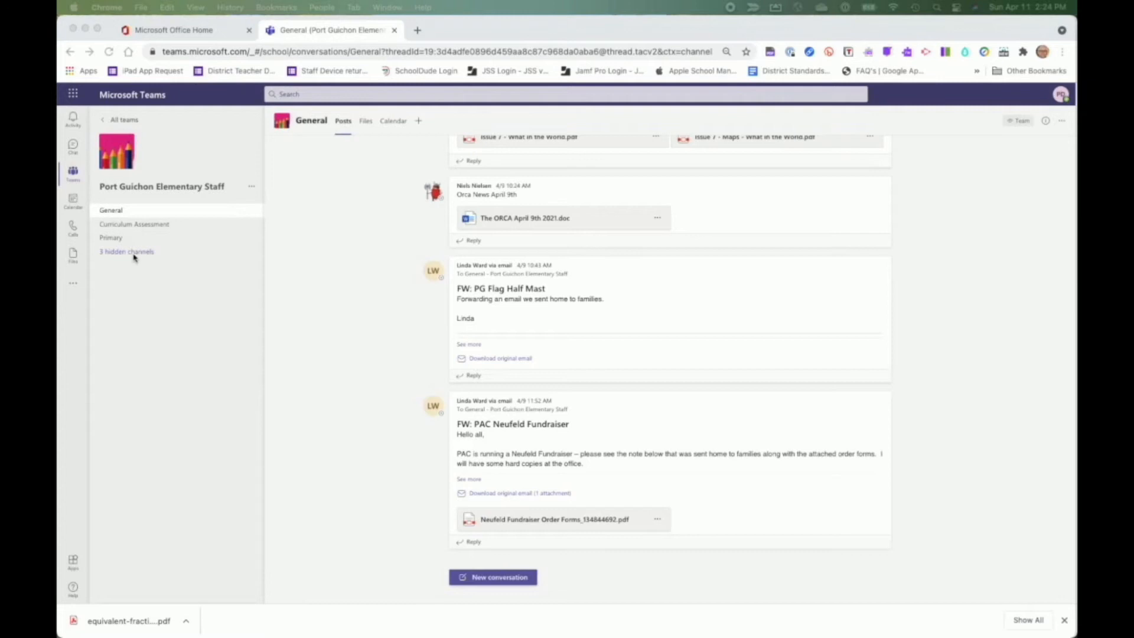
{"action": "mouse_move", "coordinate": [123, 254]}
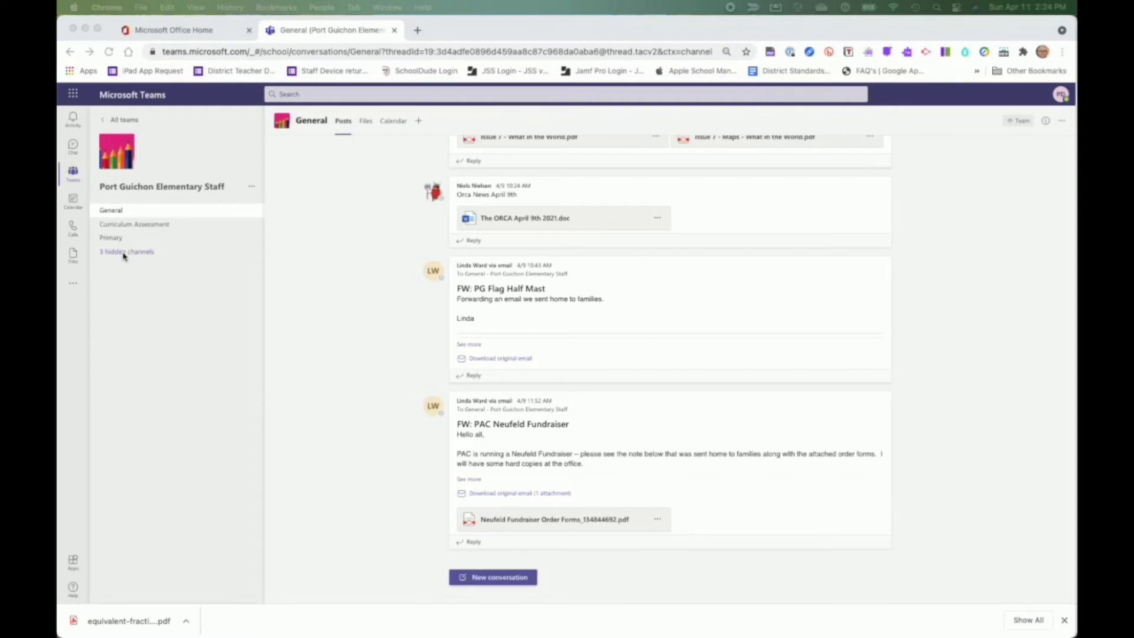
{"action": "mouse_move", "coordinate": [122, 256]}
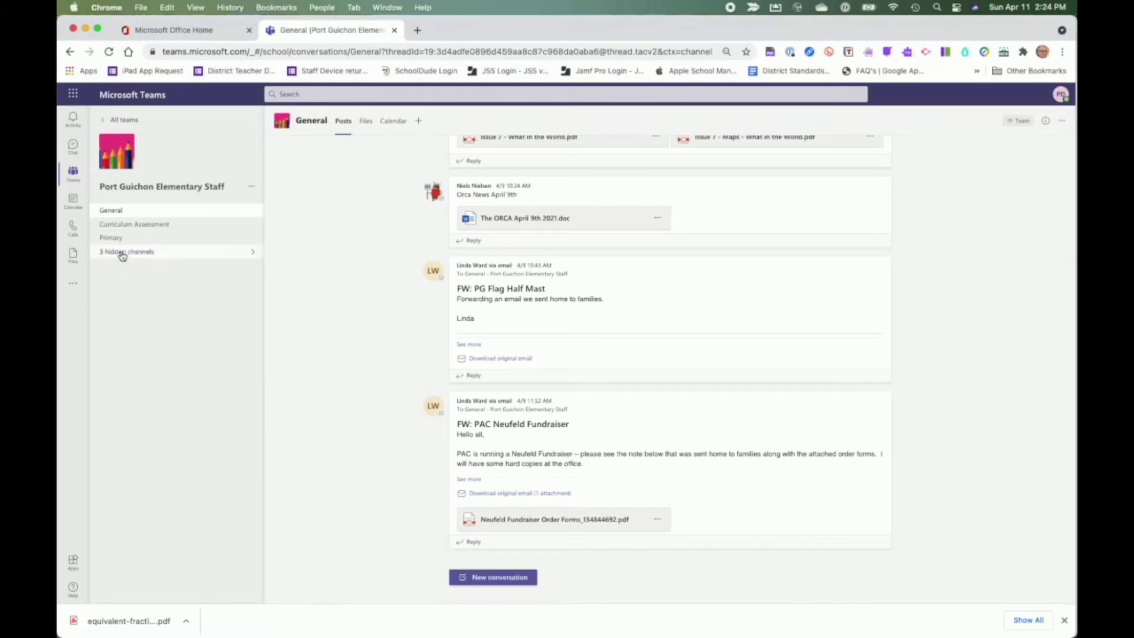
Step: Unhide Professional Development from the team's three hidden channels, leaving two hidden
{"action": "left_click", "coordinate": [126, 251]}
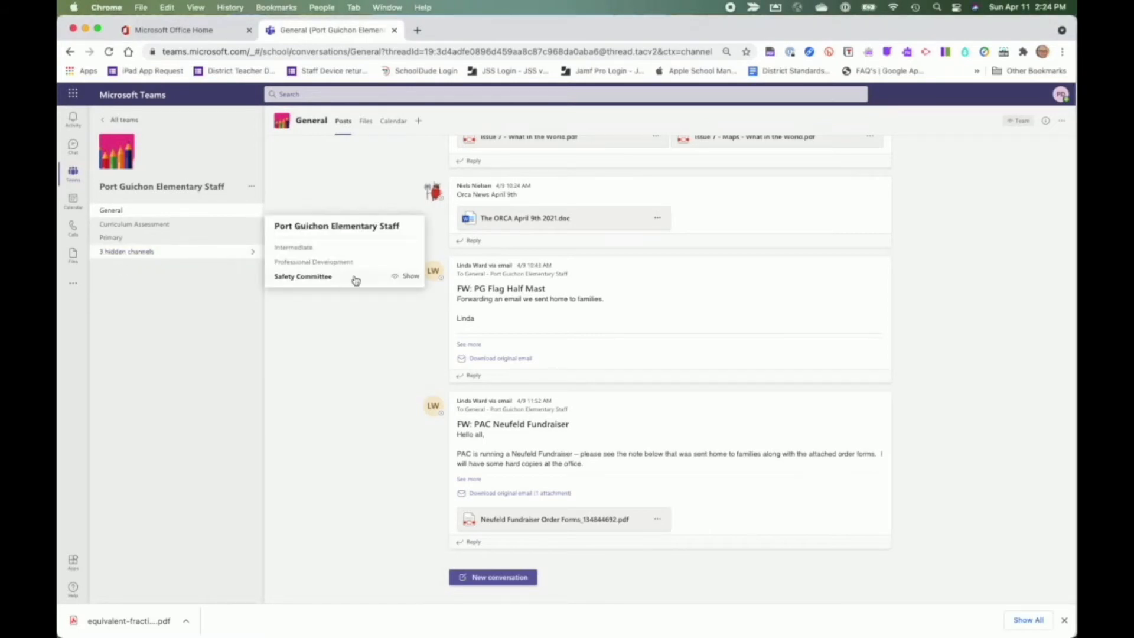
{"action": "mouse_move", "coordinate": [409, 262]}
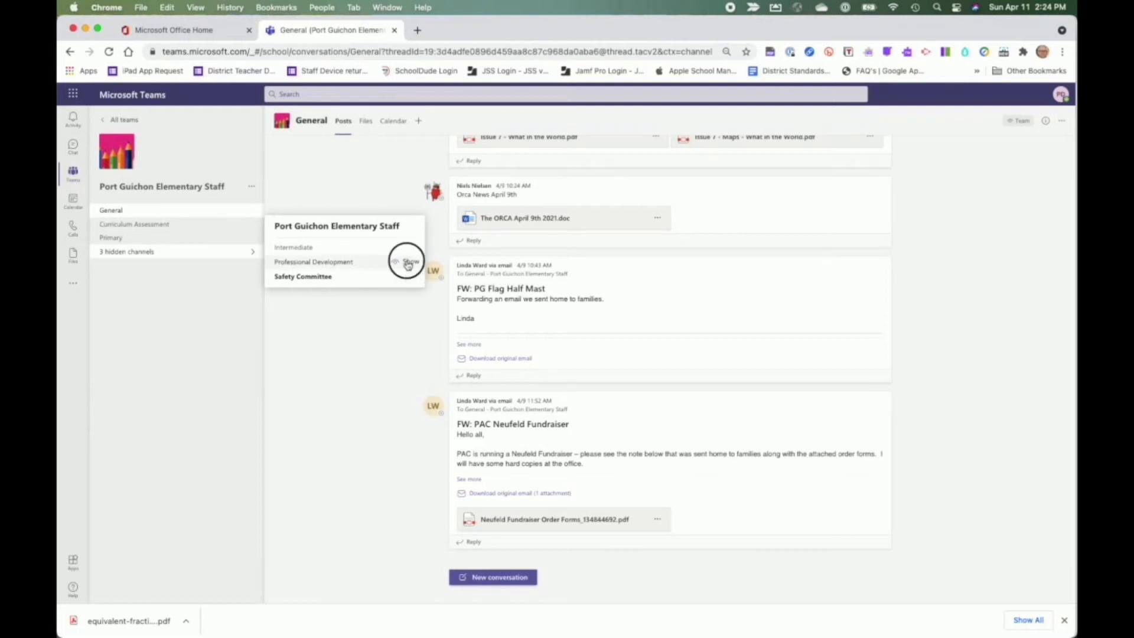
{"action": "left_click", "coordinate": [411, 262]}
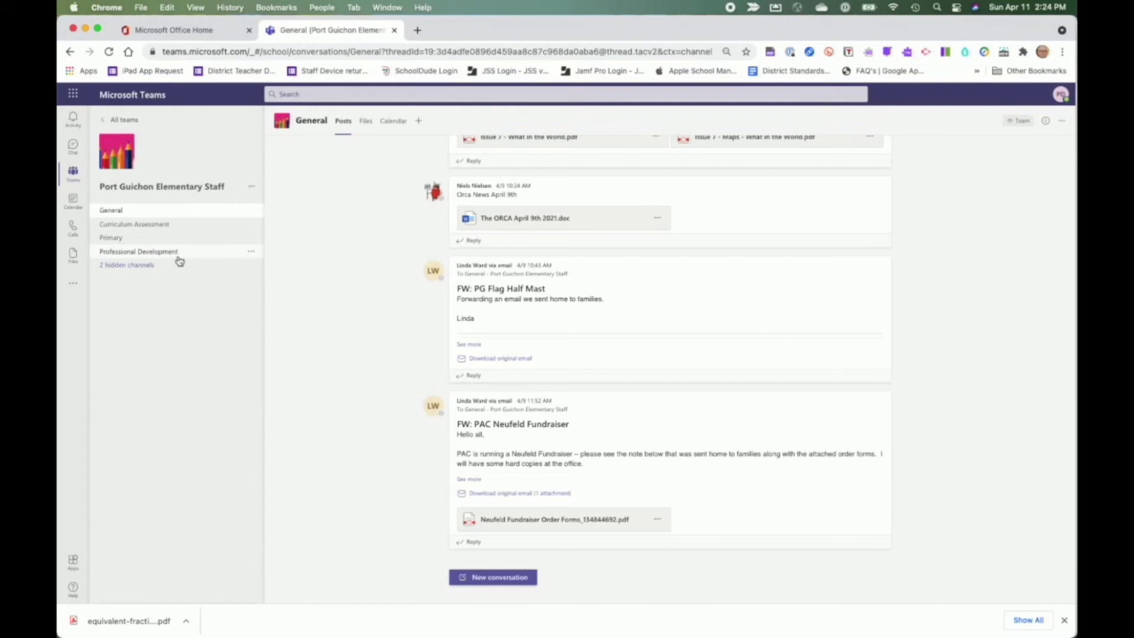
{"action": "mouse_move", "coordinate": [168, 210]}
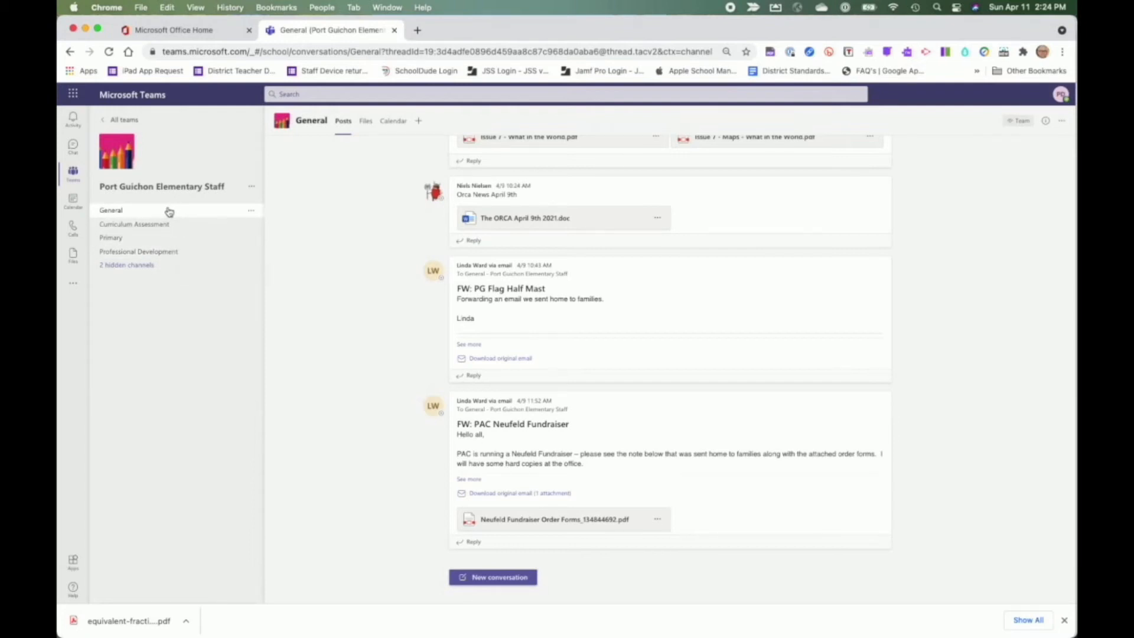
{"action": "mouse_move", "coordinate": [138, 251]}
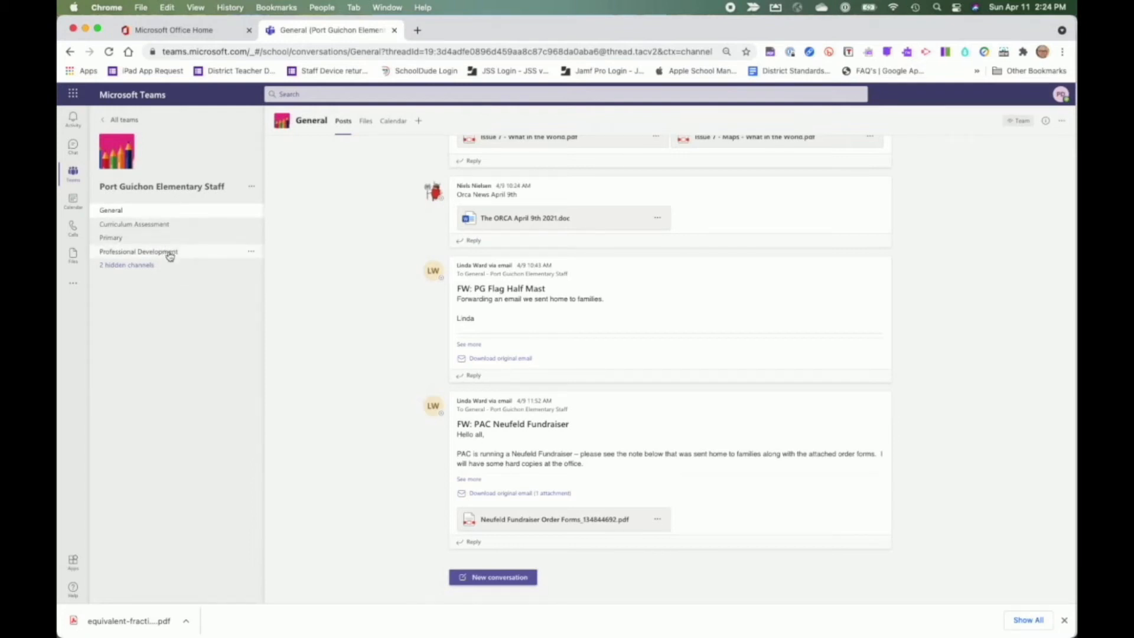
{"action": "mouse_move", "coordinate": [138, 251]}
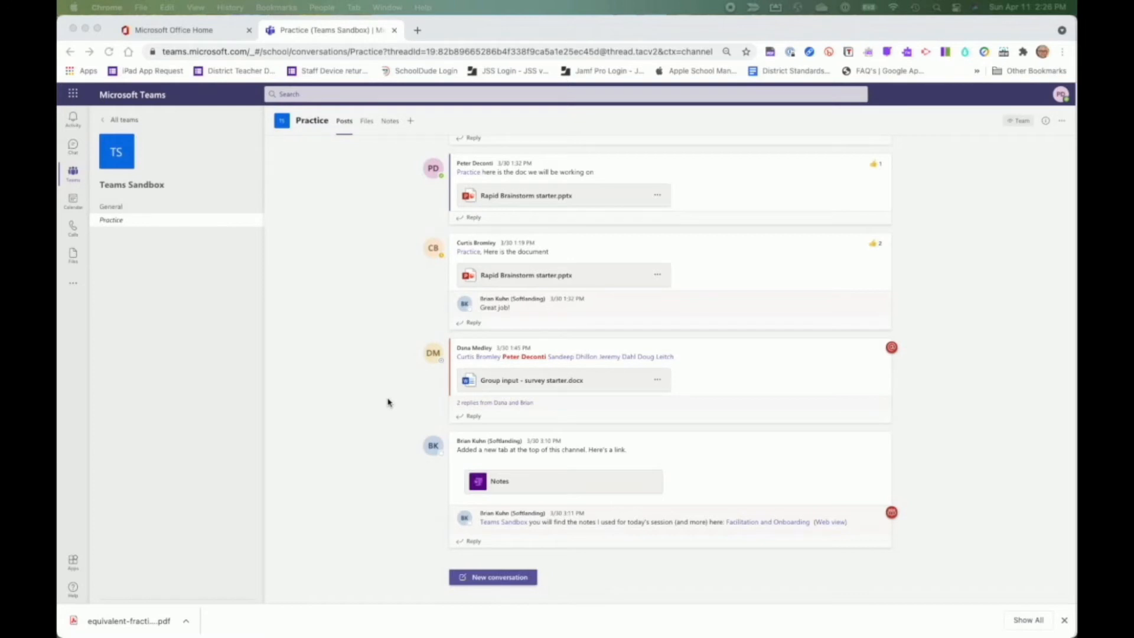
{"action": "mouse_move", "coordinate": [484, 580]}
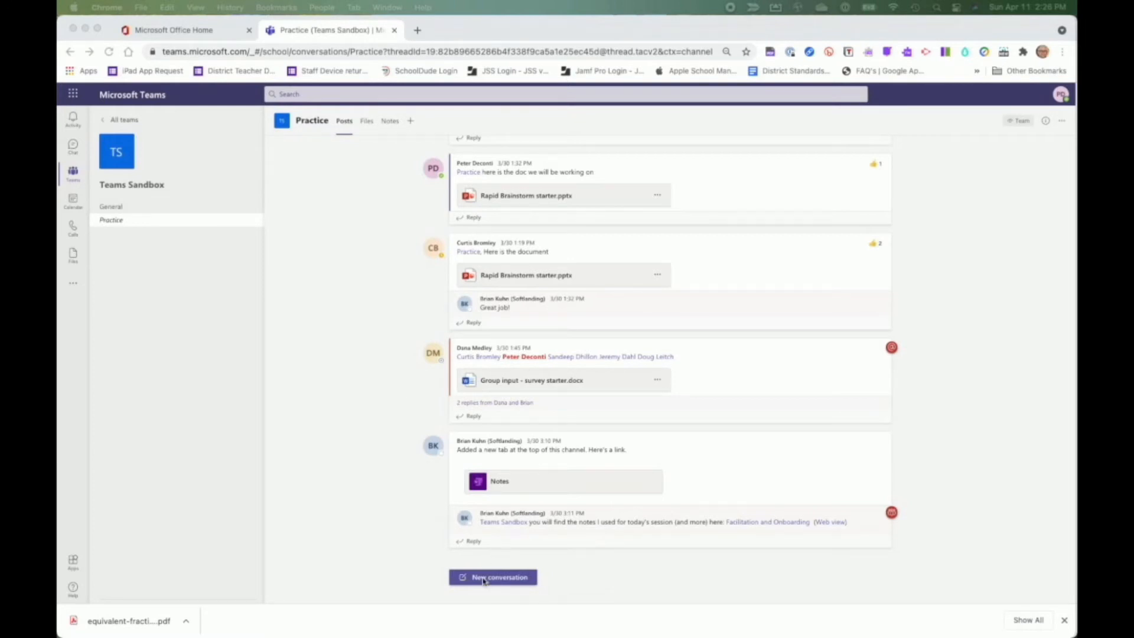
{"action": "mouse_move", "coordinate": [494, 581]}
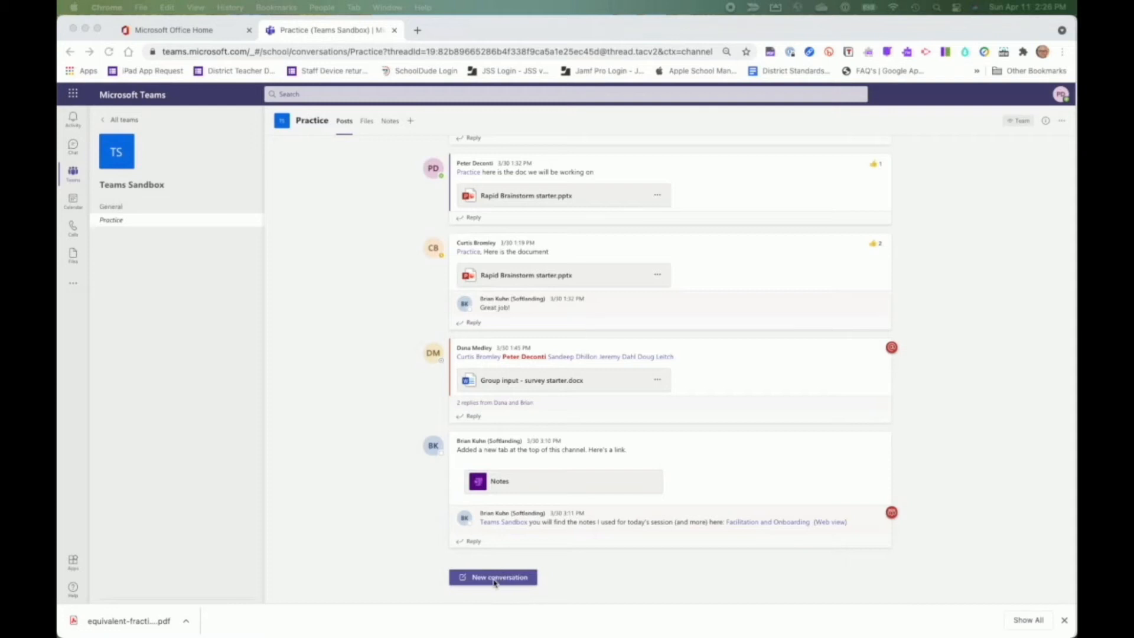
Step: Open an empty new conversation compose box in the Teams Sandbox Practice channel
{"action": "left_click", "coordinate": [493, 577]}
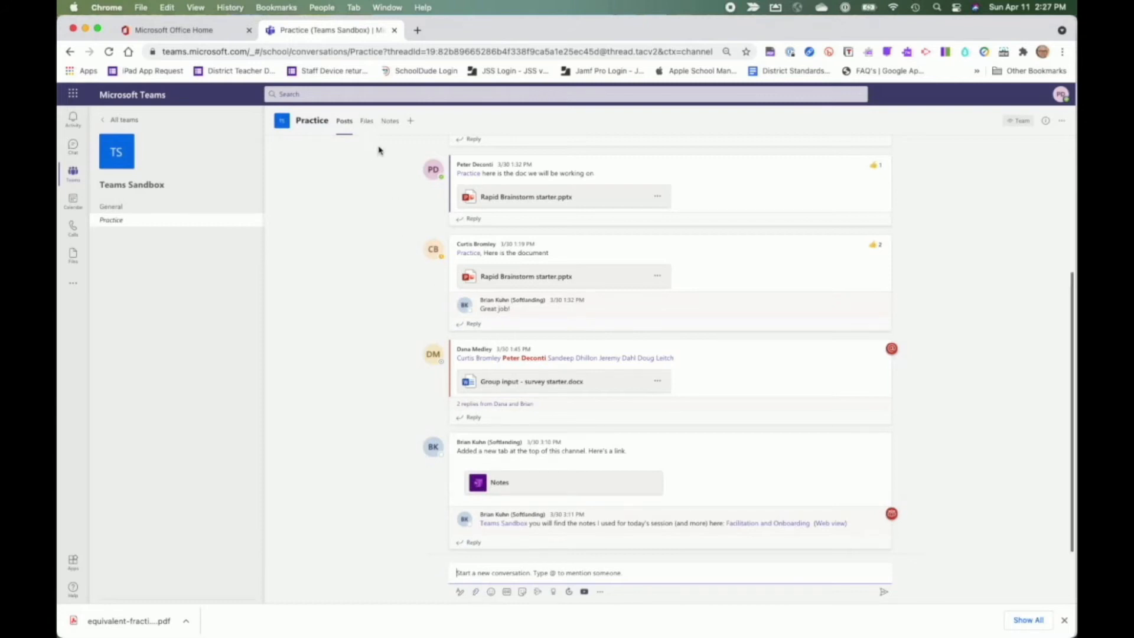
Step: Browse the Practice channel's files and view the New menu's Folder and Office file options
{"action": "left_click", "coordinate": [366, 120]}
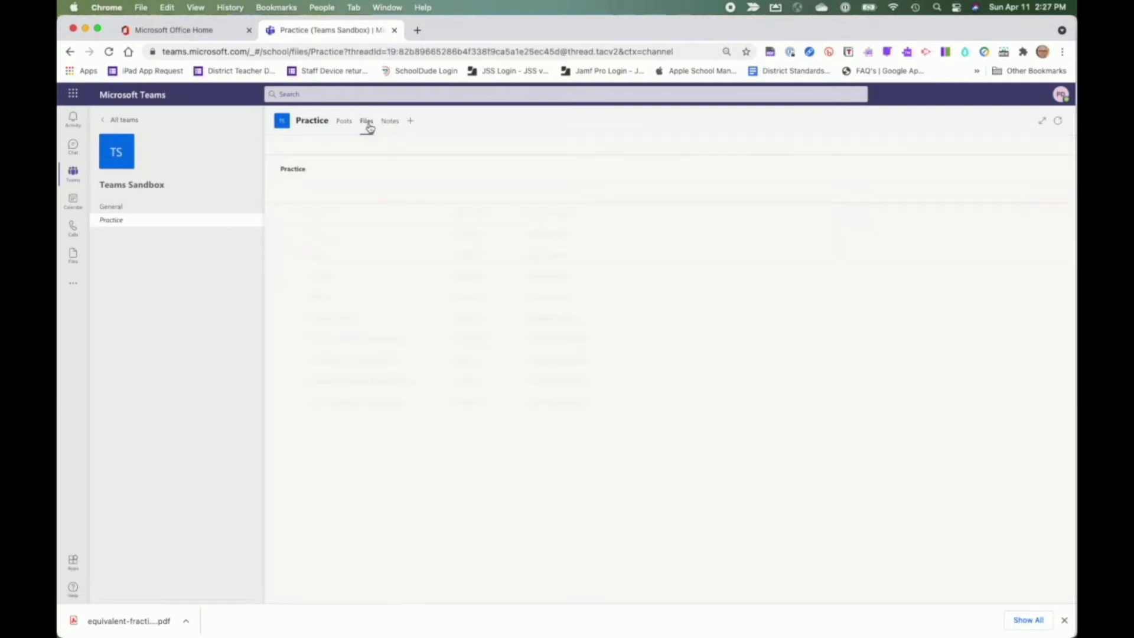
{"action": "left_click", "coordinate": [367, 121]}
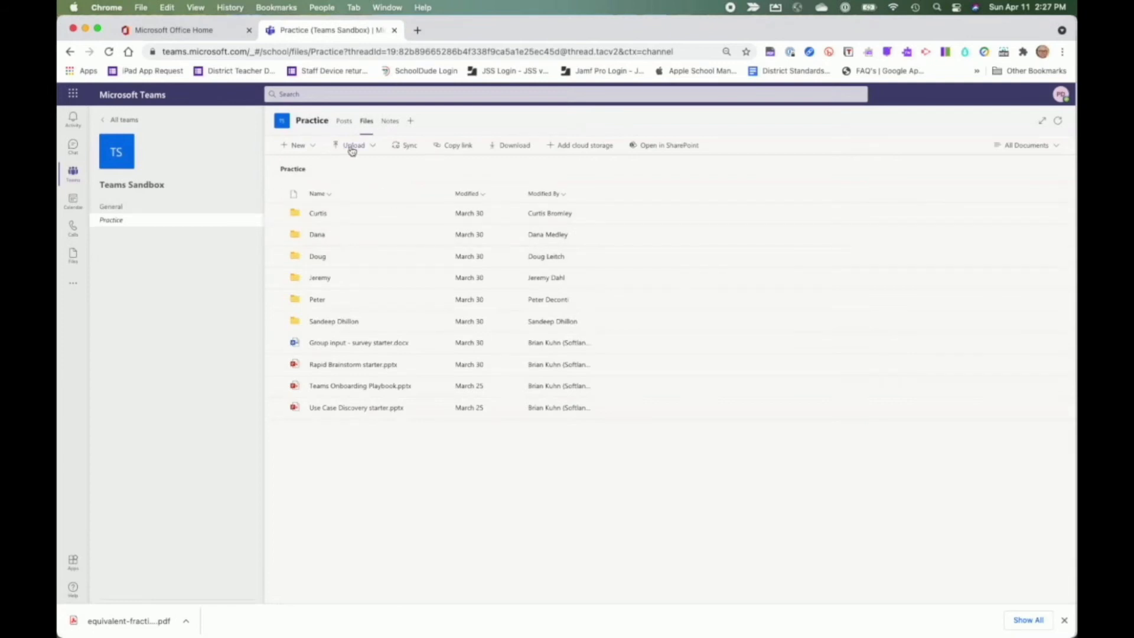
{"action": "left_click", "coordinate": [297, 145]}
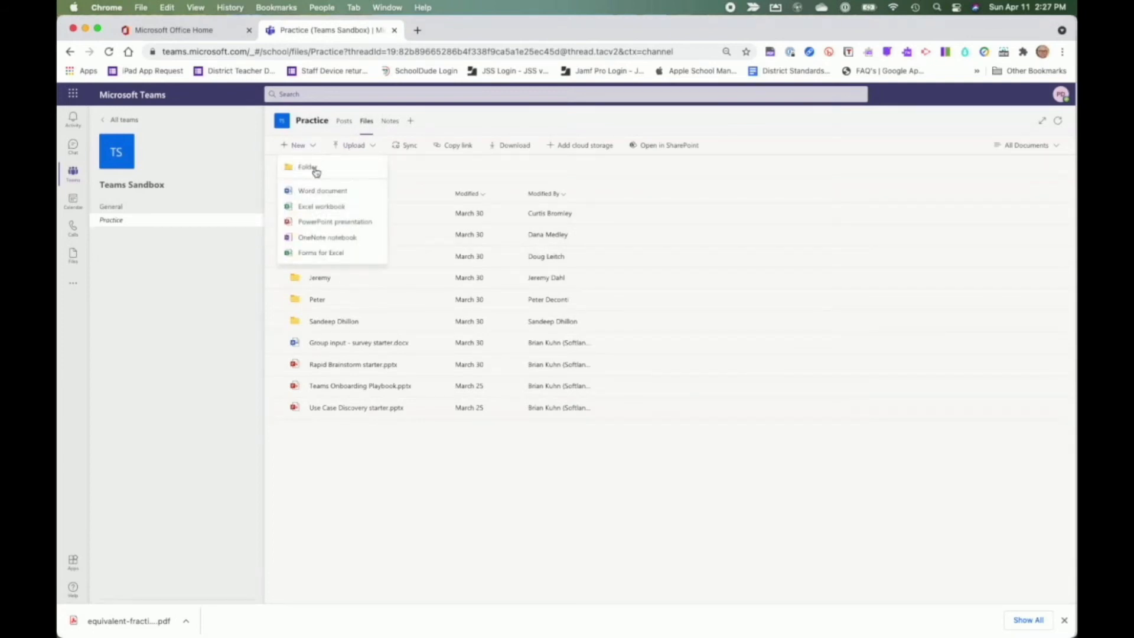
{"action": "mouse_move", "coordinate": [329, 167]}
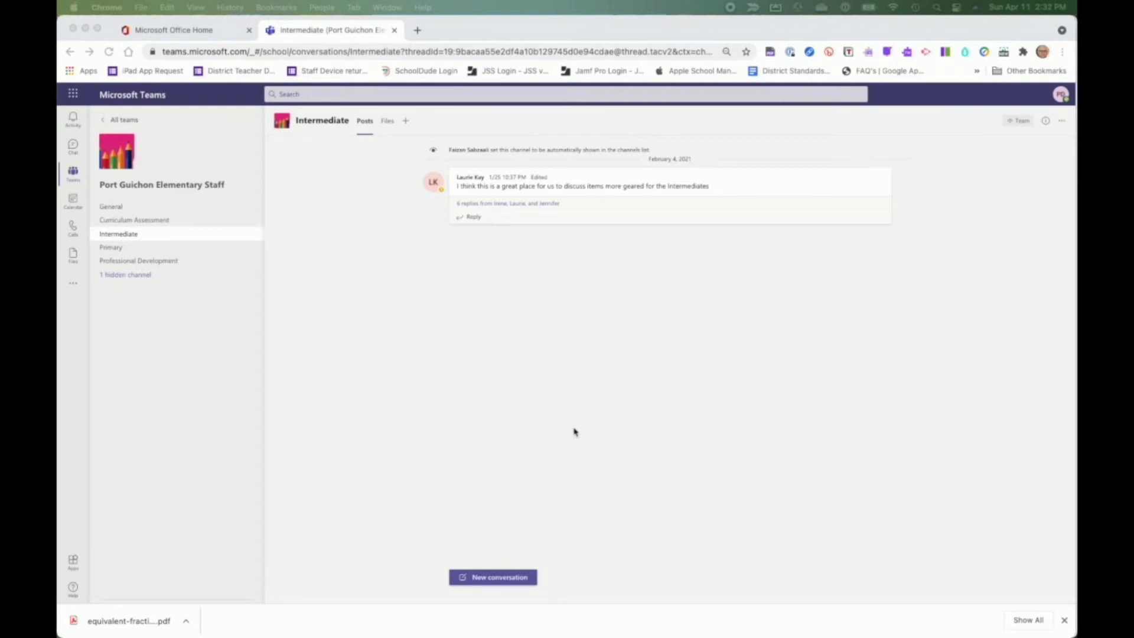
{"action": "mouse_move", "coordinate": [564, 404]}
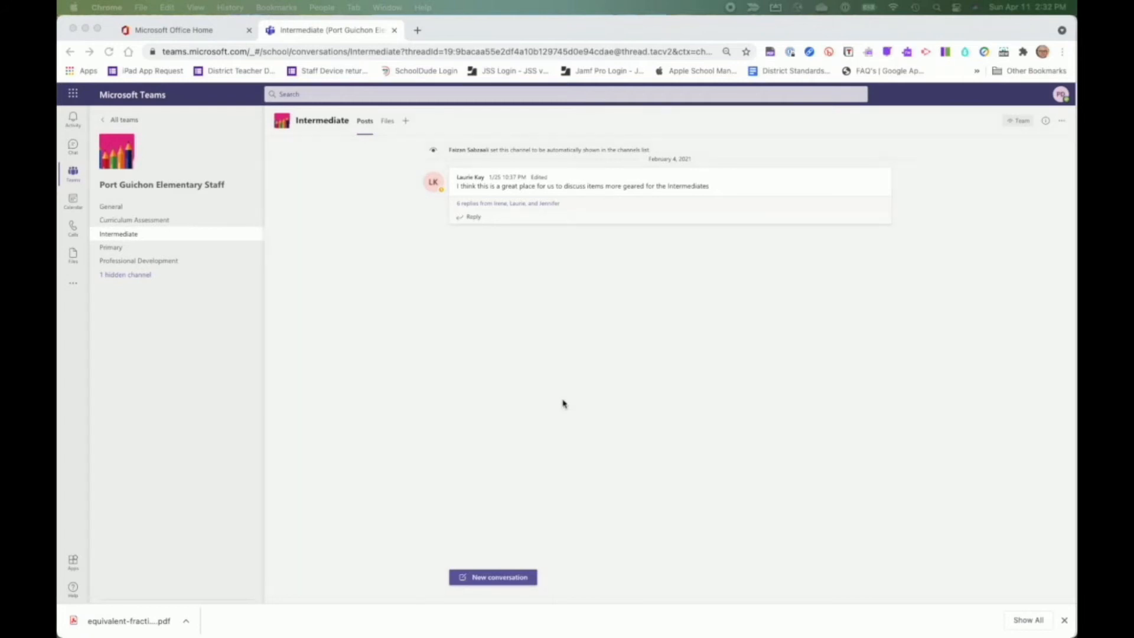
{"action": "mouse_move", "coordinate": [183, 203]}
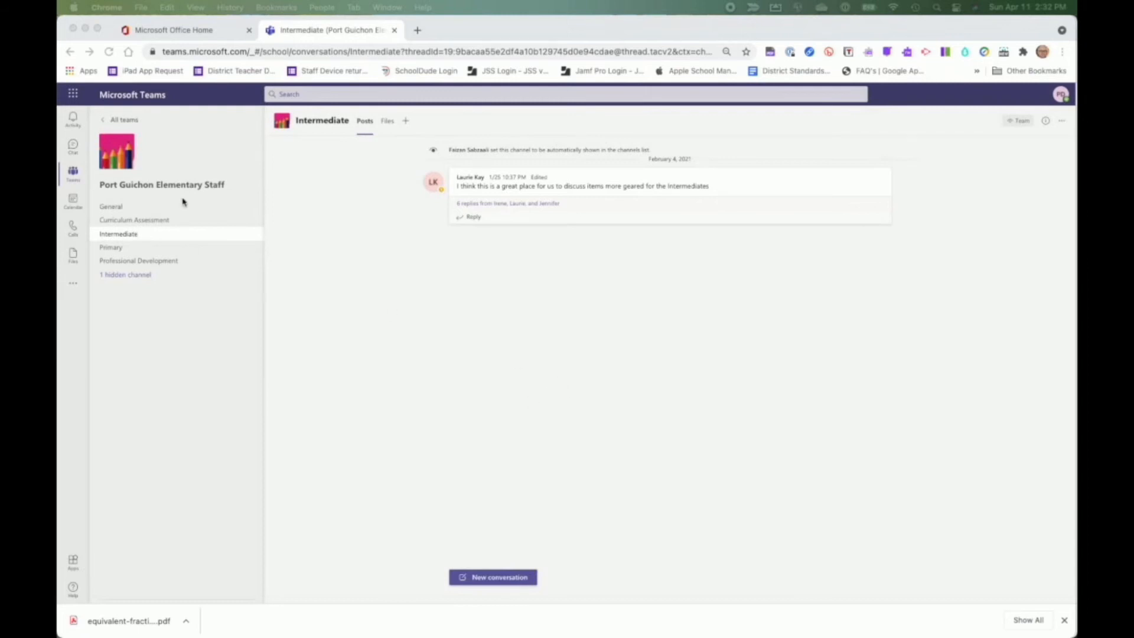
{"action": "mouse_move", "coordinate": [248, 245]}
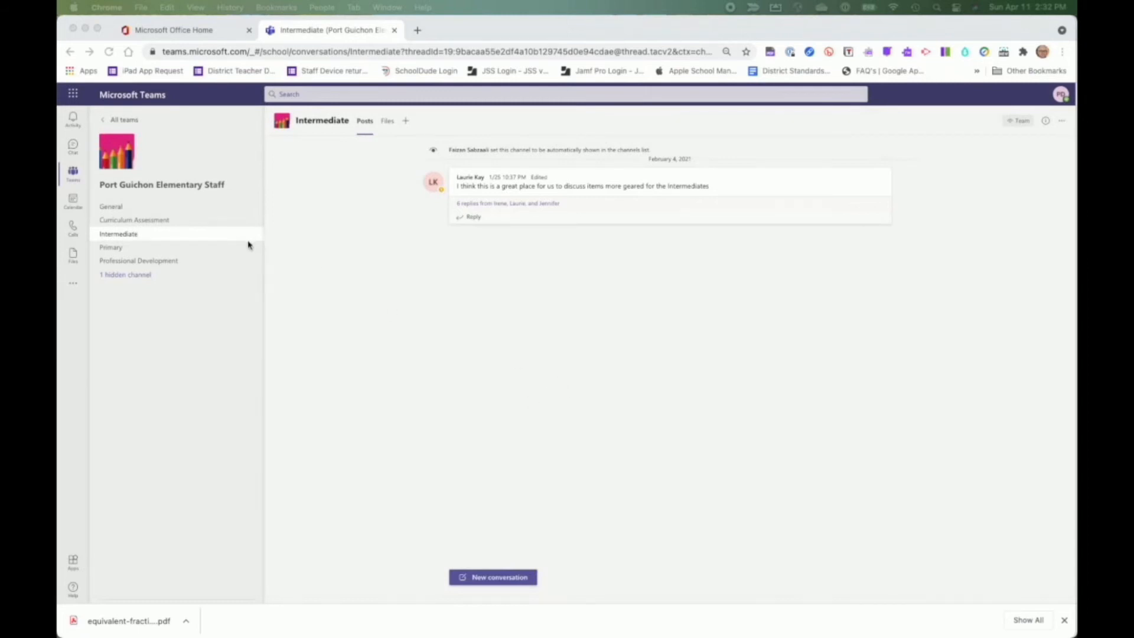
{"action": "mouse_move", "coordinate": [348, 297]}
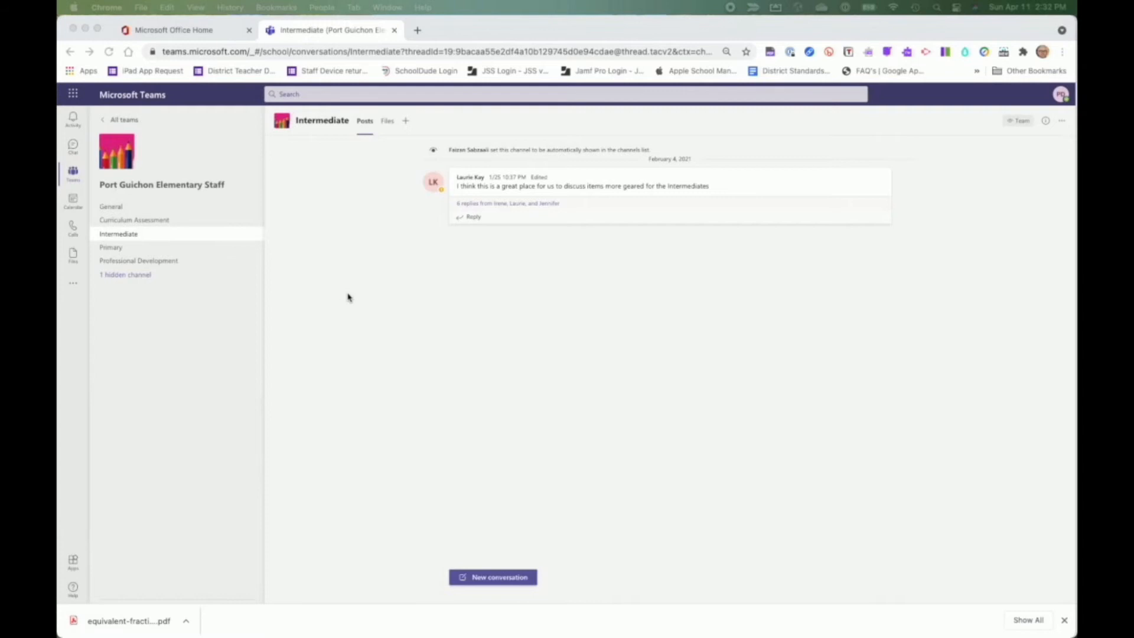
{"action": "mouse_move", "coordinate": [374, 333]}
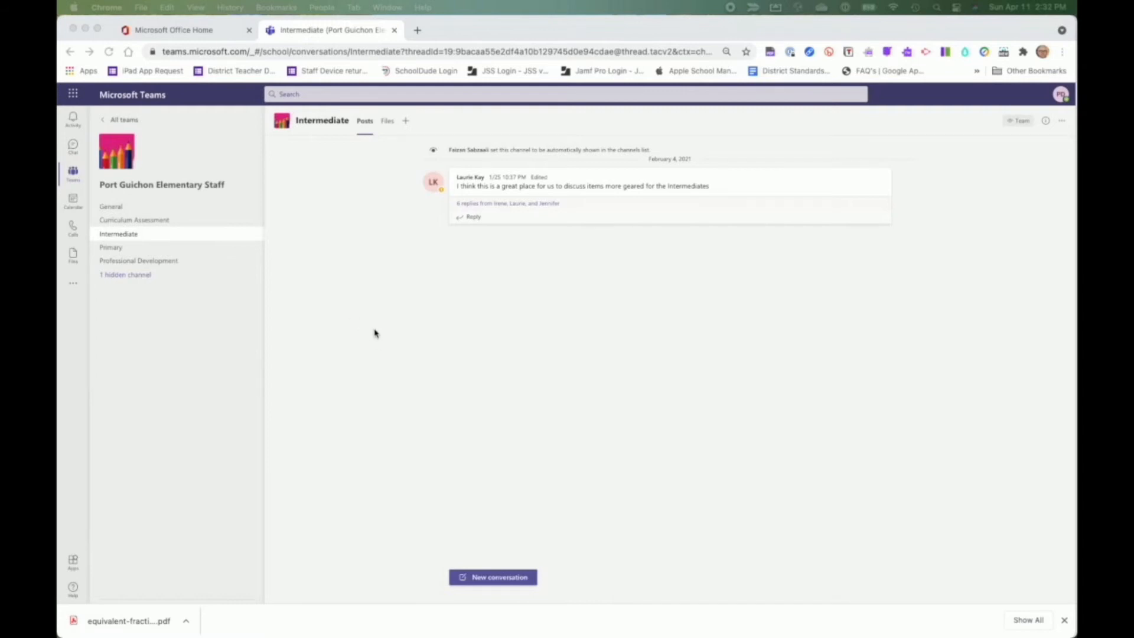
{"action": "mouse_move", "coordinate": [134, 236]}
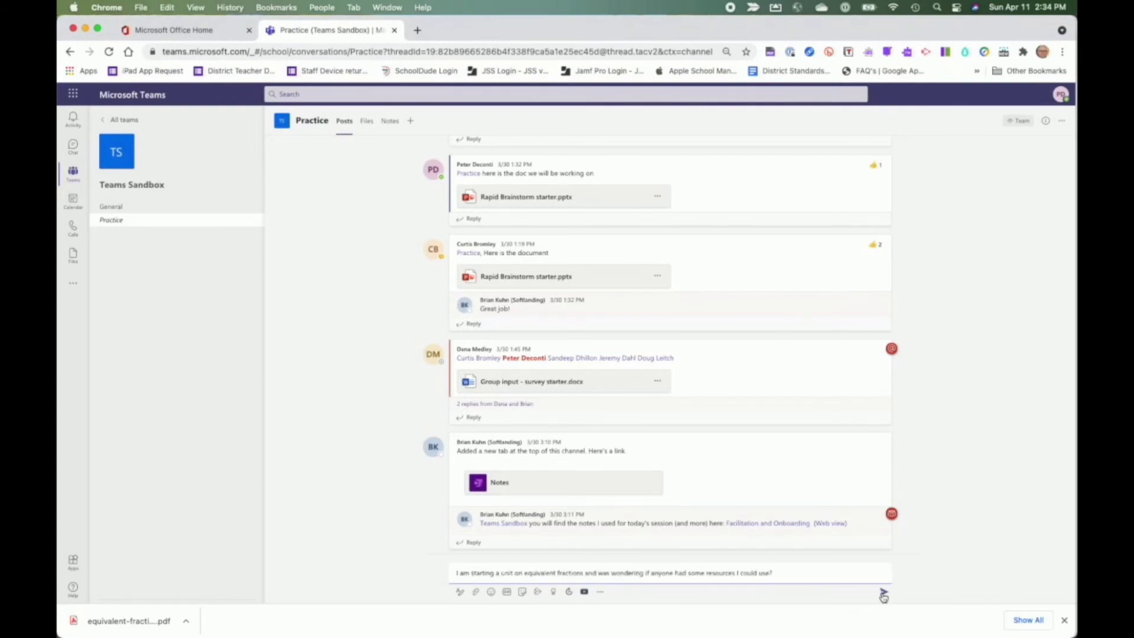
Step: Send the equivalent fractions resource request and begin another new conversation
{"action": "left_click", "coordinate": [883, 591]}
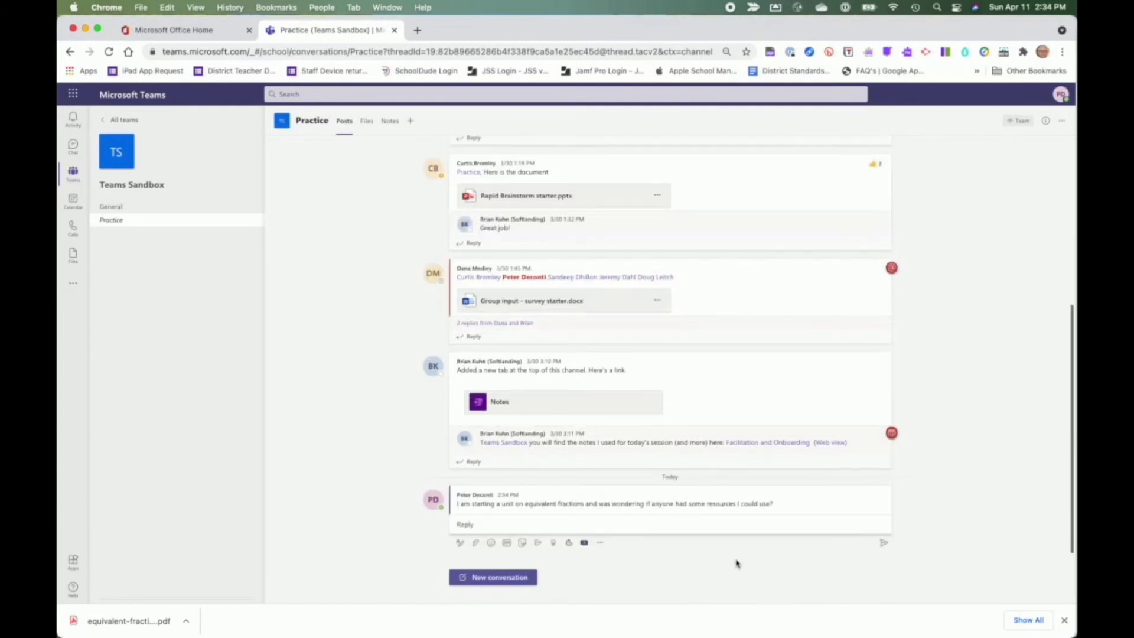
{"action": "mouse_move", "coordinate": [734, 566]}
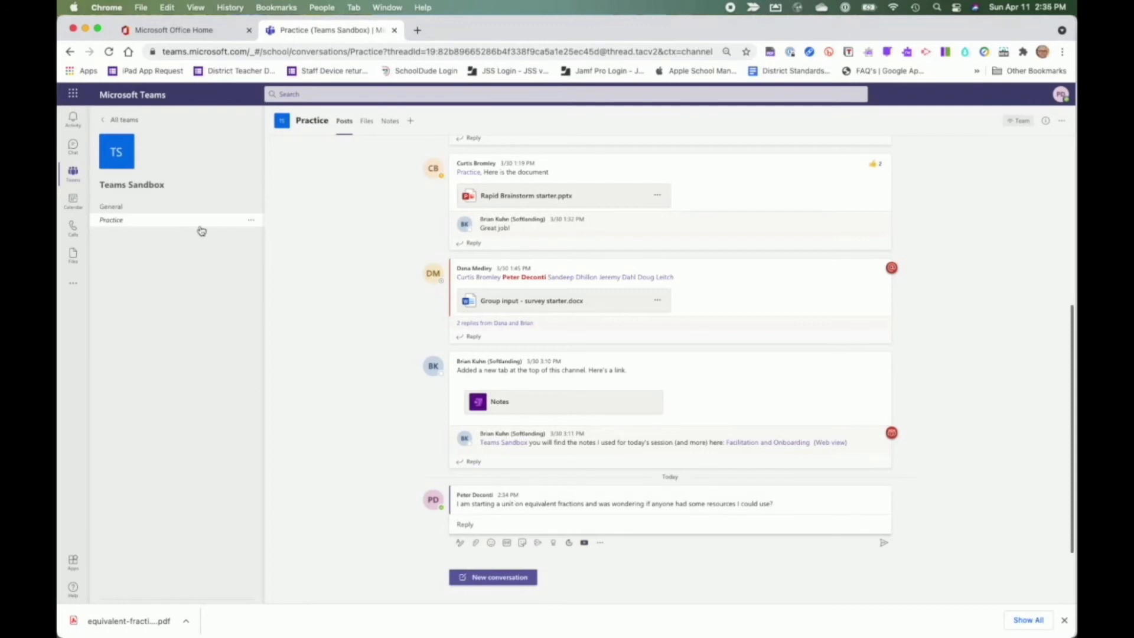
{"action": "mouse_move", "coordinate": [555, 512]}
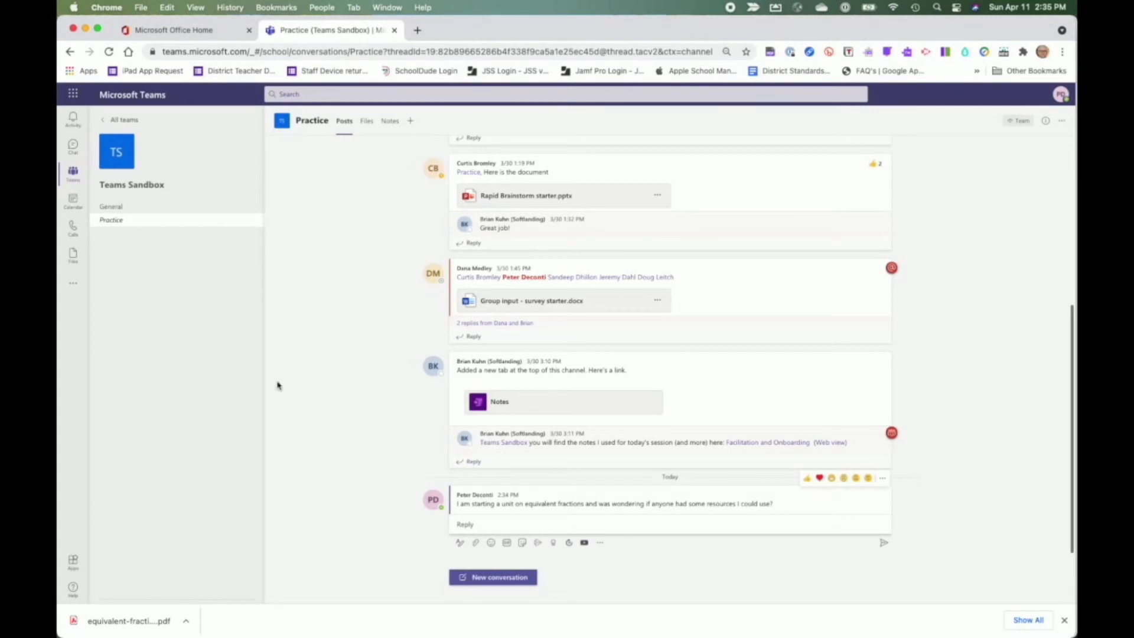
{"action": "mouse_move", "coordinate": [116, 228]}
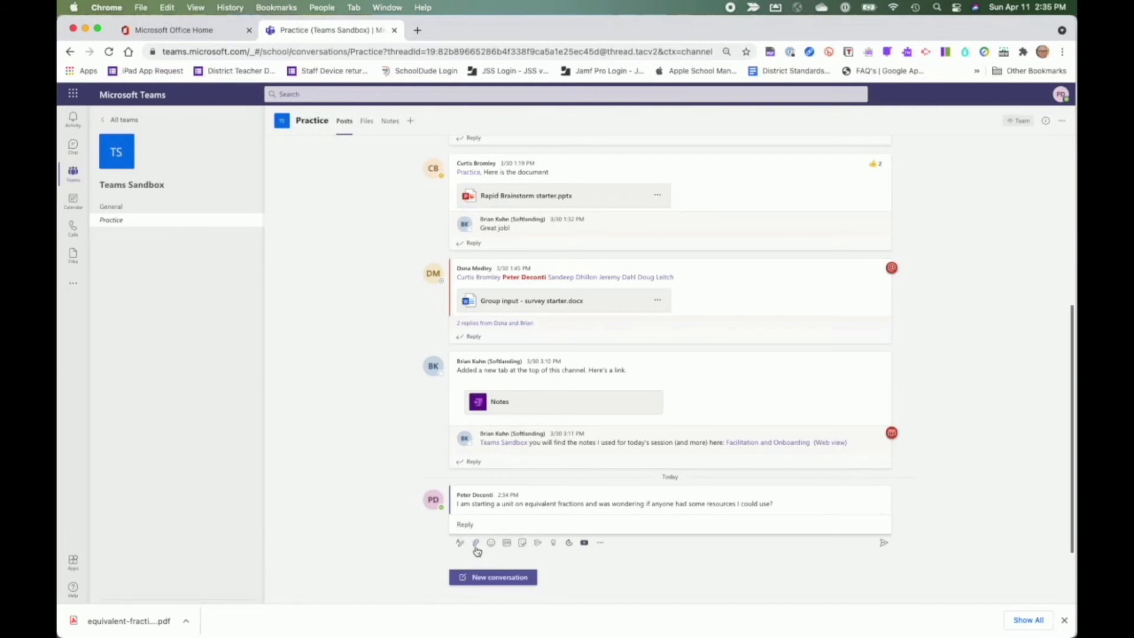
{"action": "left_click", "coordinate": [493, 576]}
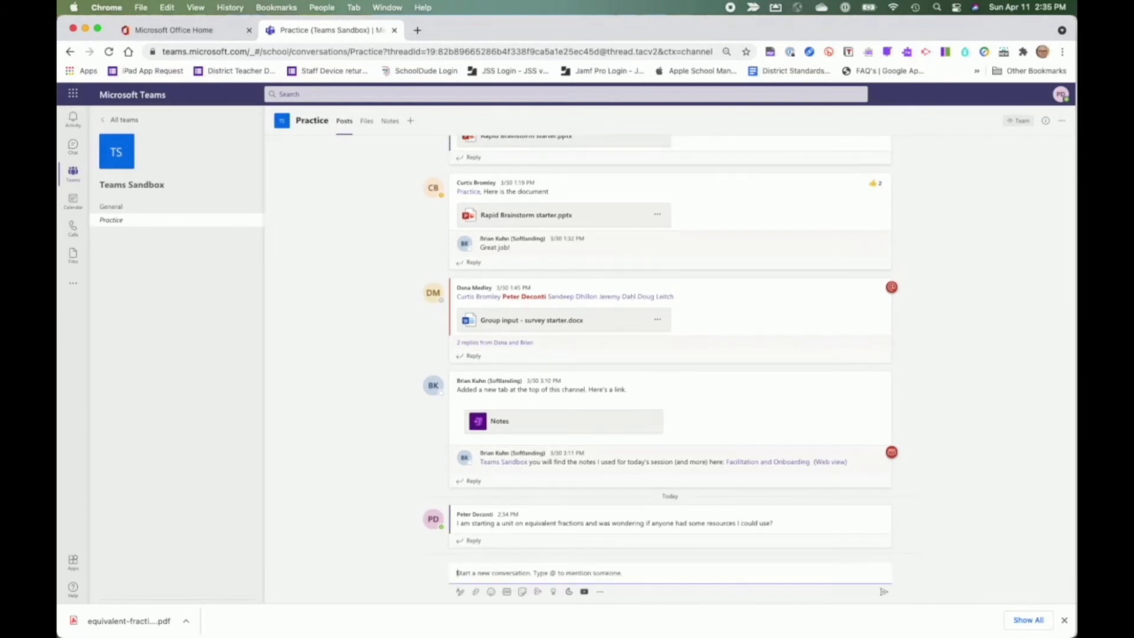
Step: Draft 'I found this that might be useful to others' with equivalent-fractions.pdf from Desktop attached
{"action": "type", "text": "I found this that might be useful to others"}
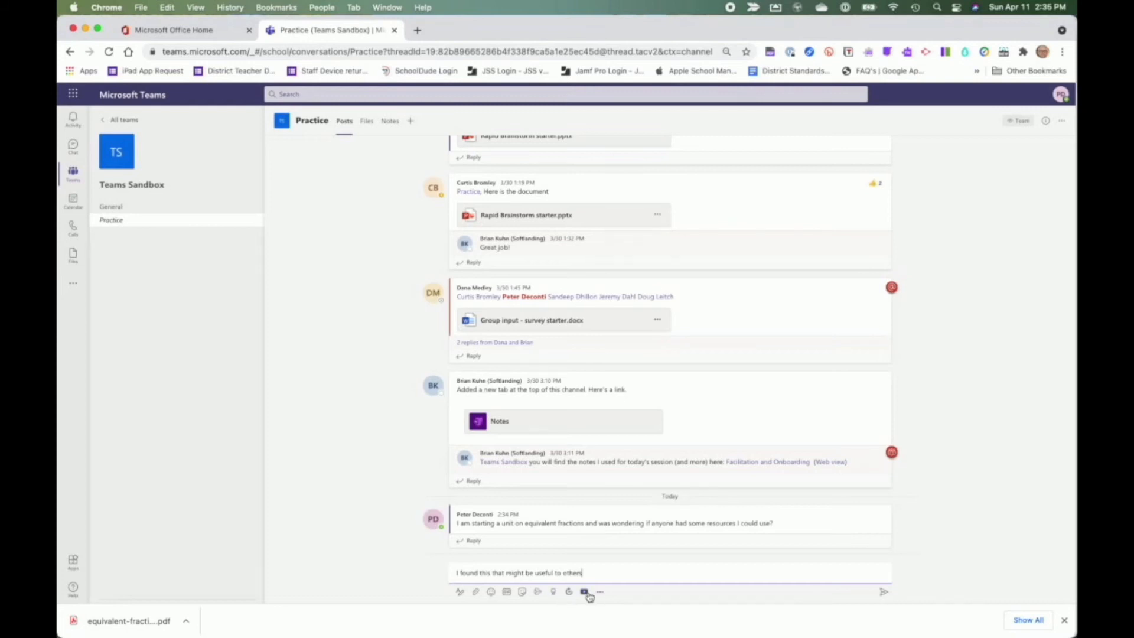
{"action": "mouse_move", "coordinate": [477, 599]}
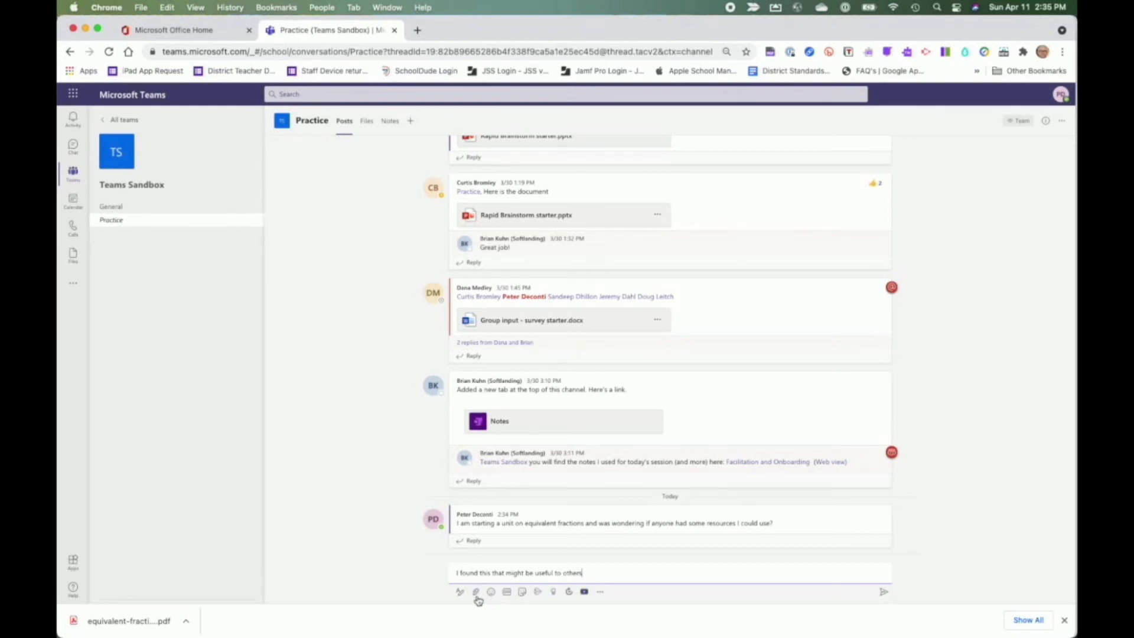
{"action": "left_click", "coordinate": [475, 591]}
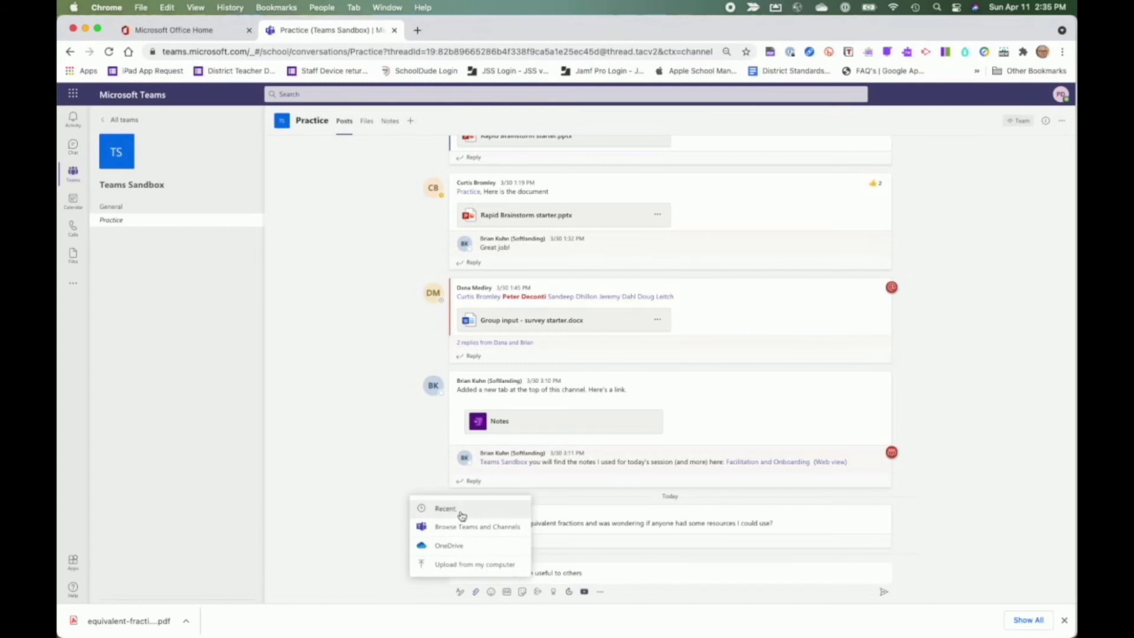
{"action": "left_click", "coordinate": [475, 564]}
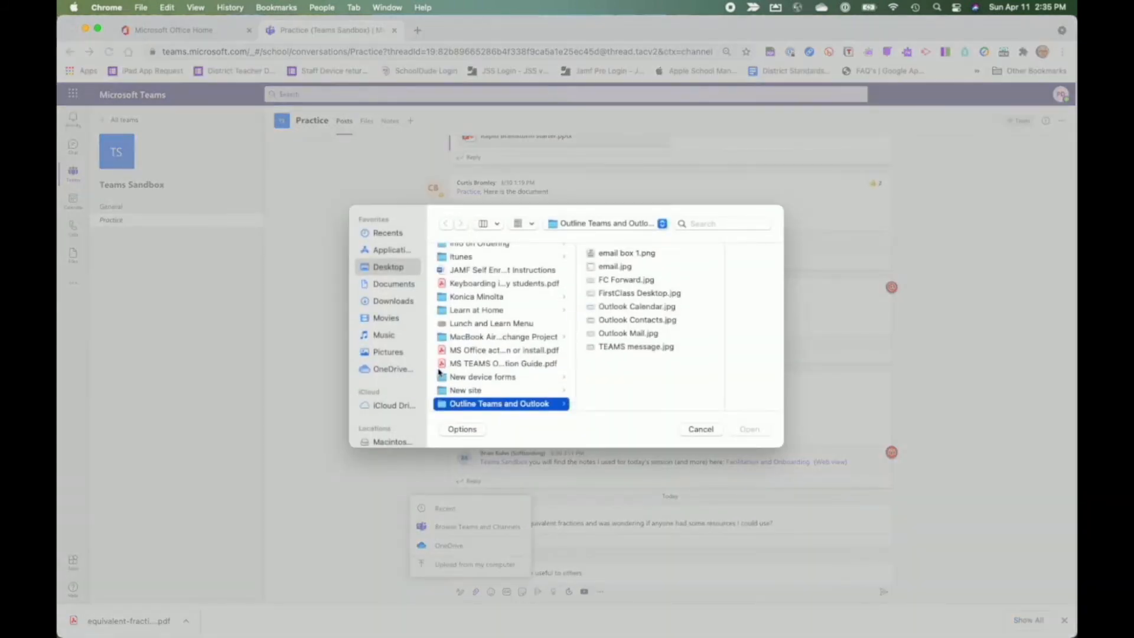
{"action": "left_click", "coordinate": [447, 223]}
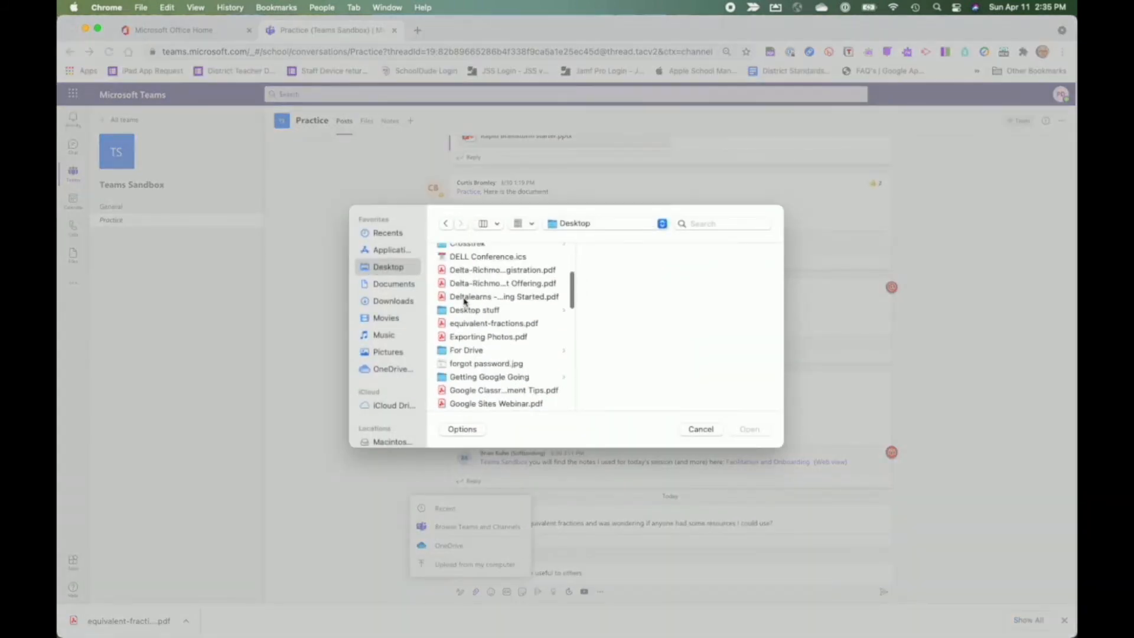
{"action": "left_click", "coordinate": [700, 428]}
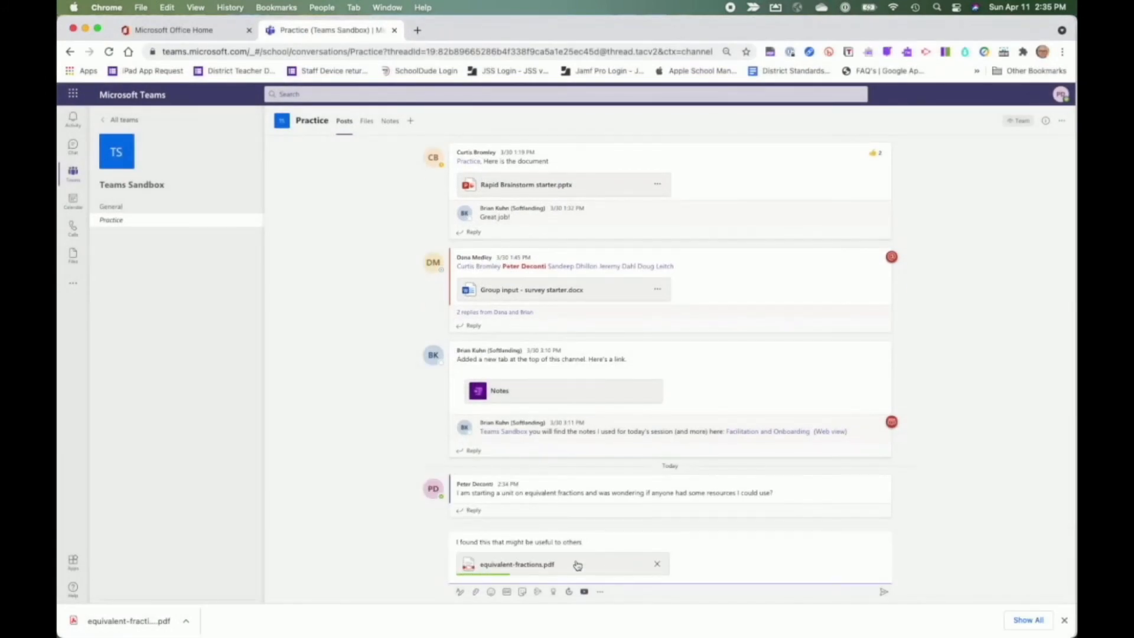
{"action": "mouse_move", "coordinate": [599, 555]}
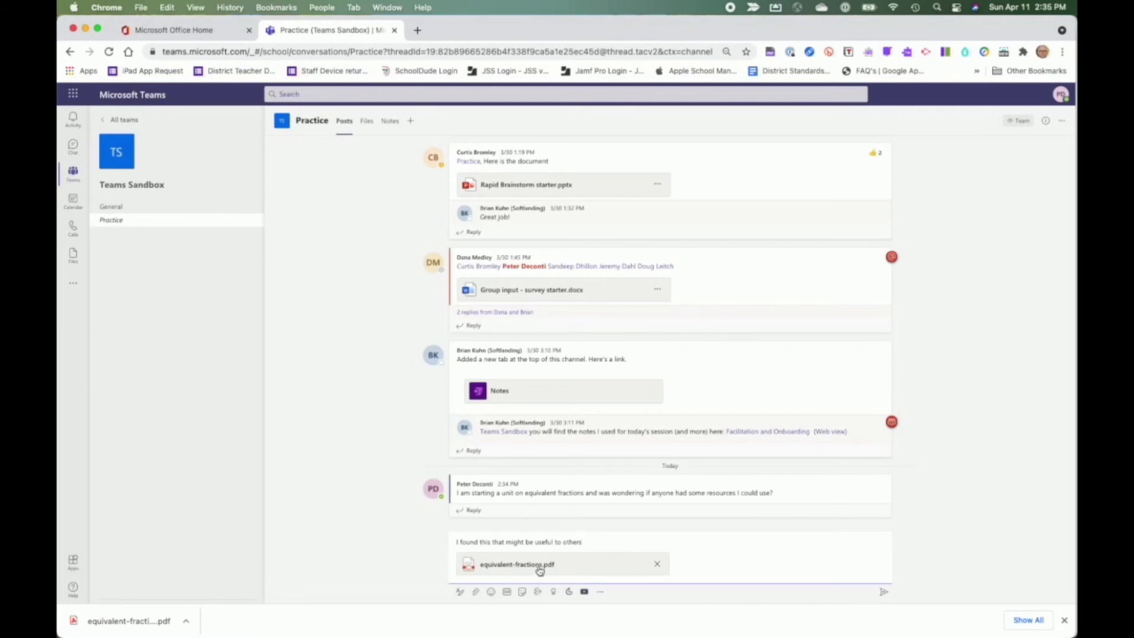
{"action": "left_click", "coordinate": [367, 121]}
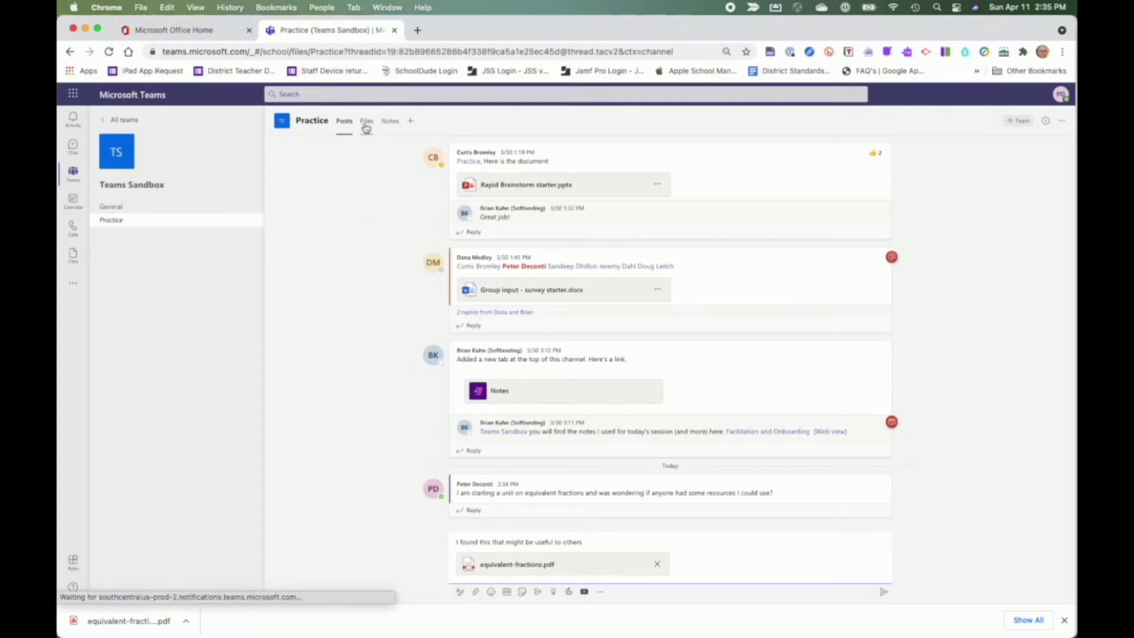
Step: View the Practice channel's files, showing the just-uploaded equivalent-fractions.pdf
{"action": "left_click", "coordinate": [366, 121]}
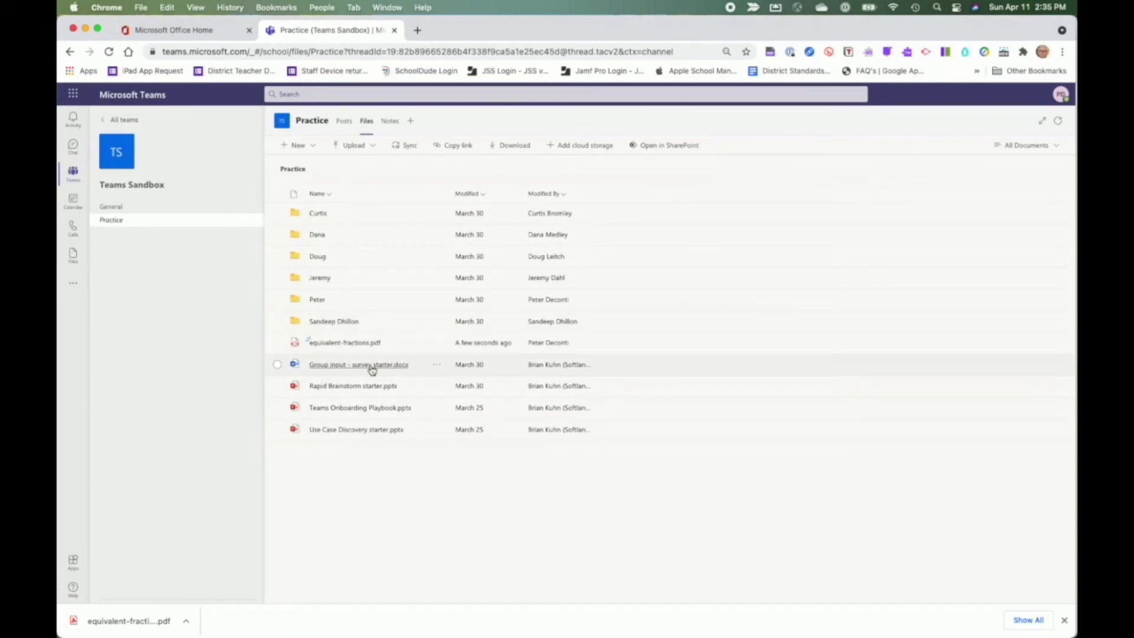
{"action": "mouse_move", "coordinate": [359, 364]}
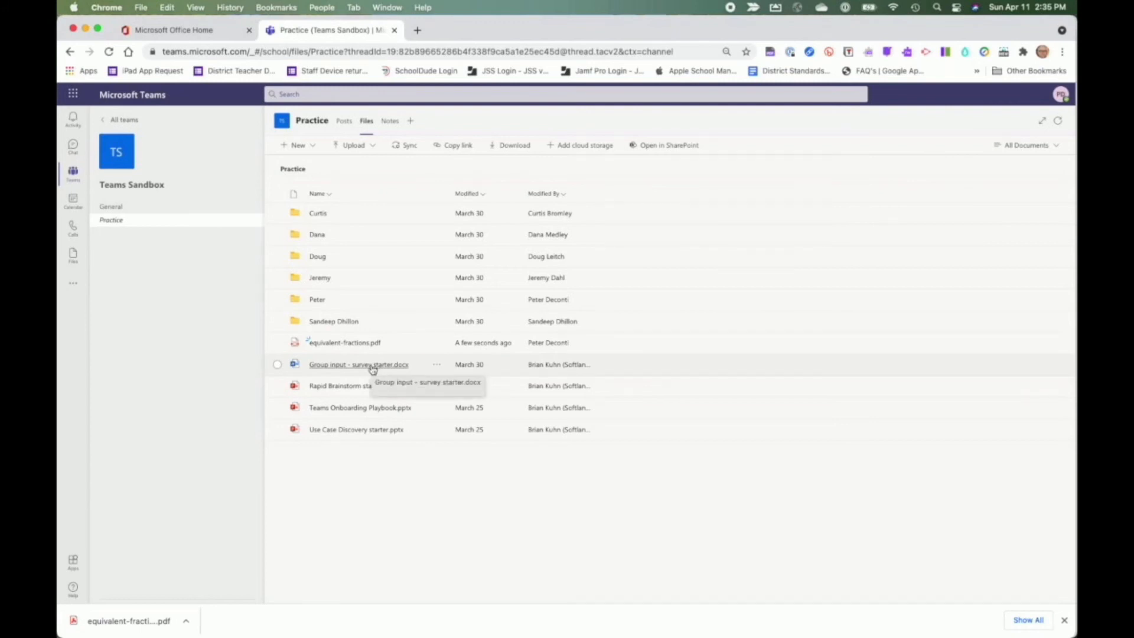
{"action": "mouse_move", "coordinate": [433, 377]}
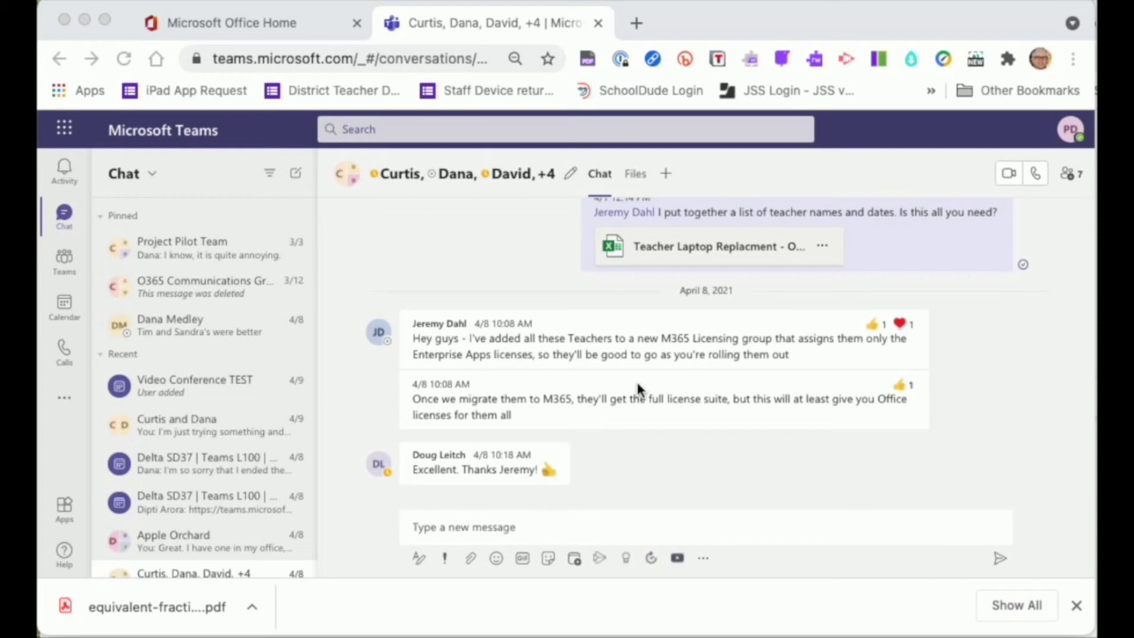
{"action": "mouse_move", "coordinate": [512, 190]}
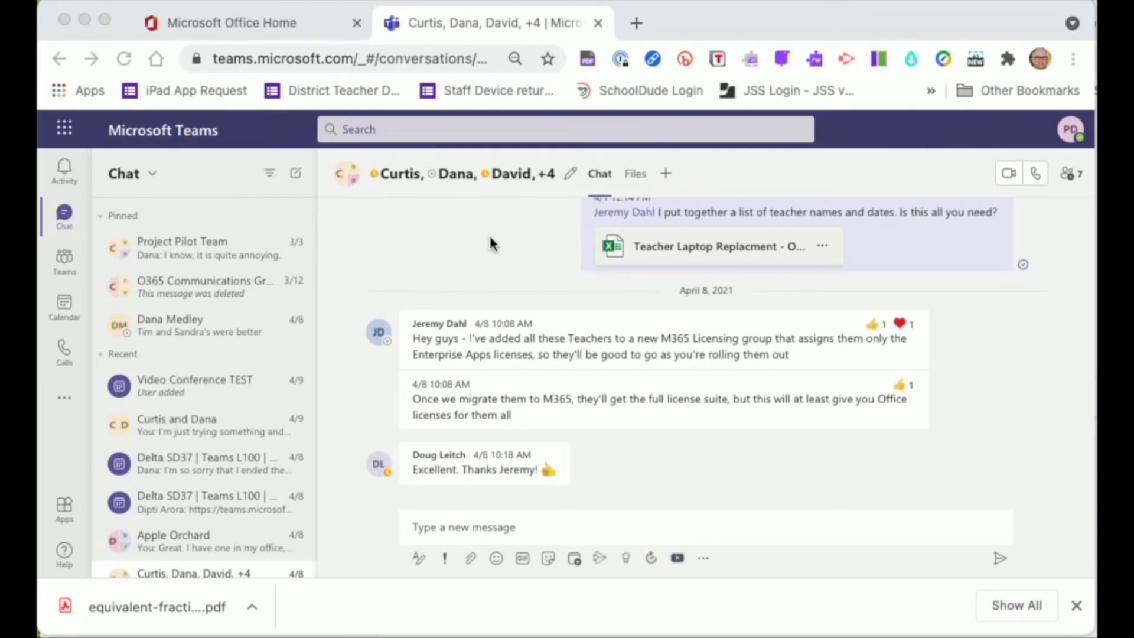
{"action": "mouse_move", "coordinate": [527, 262]}
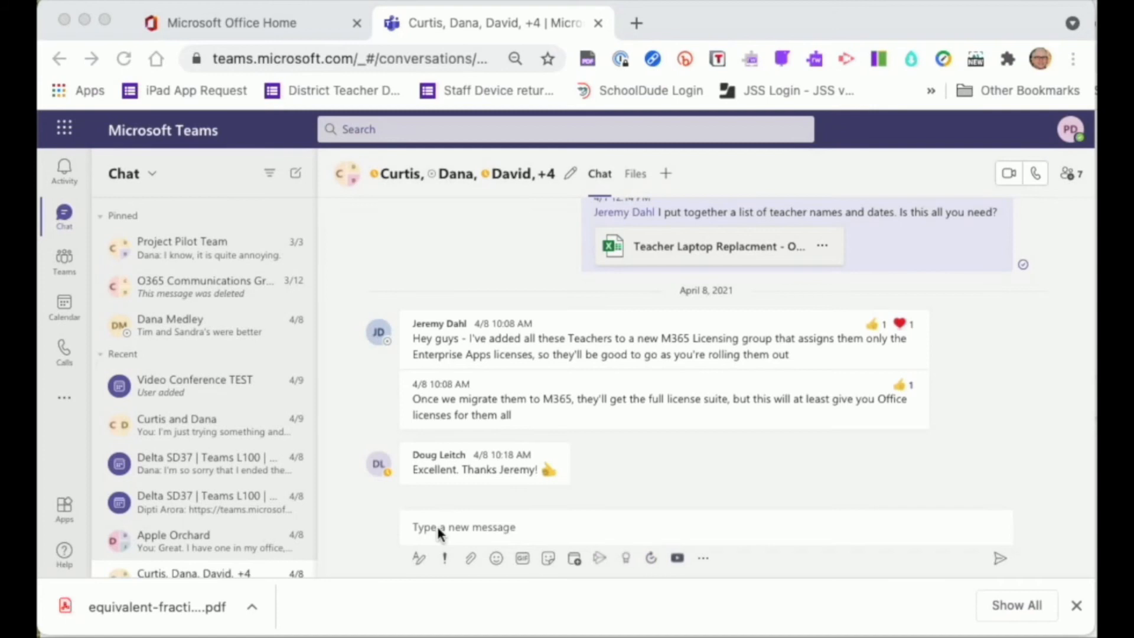
{"action": "mouse_move", "coordinate": [490, 537]}
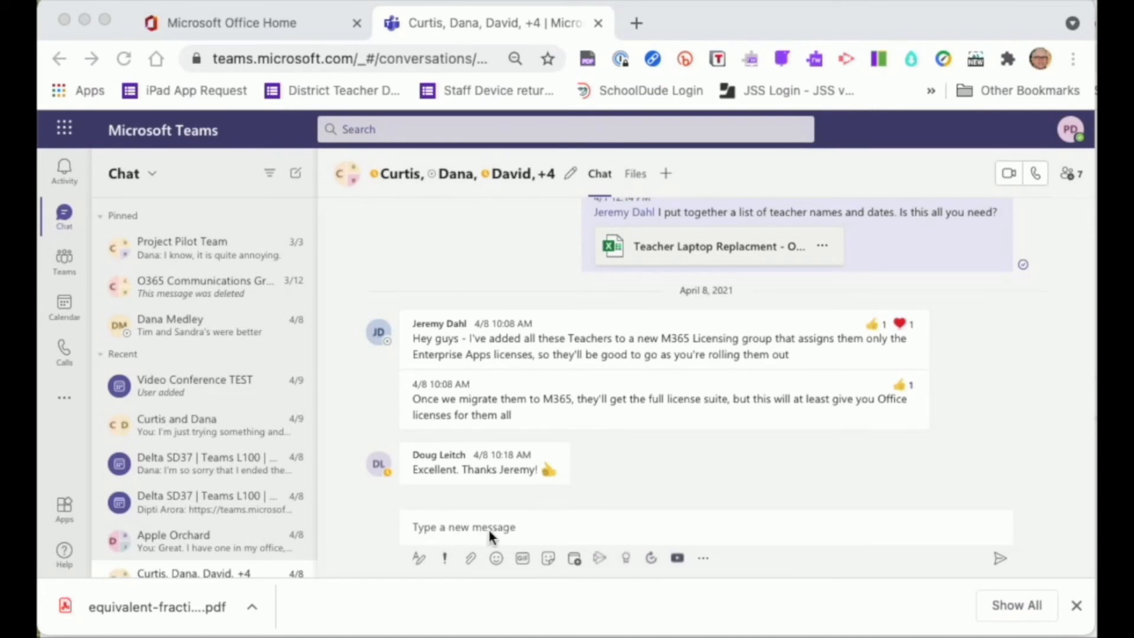
{"action": "mouse_move", "coordinate": [470, 576]}
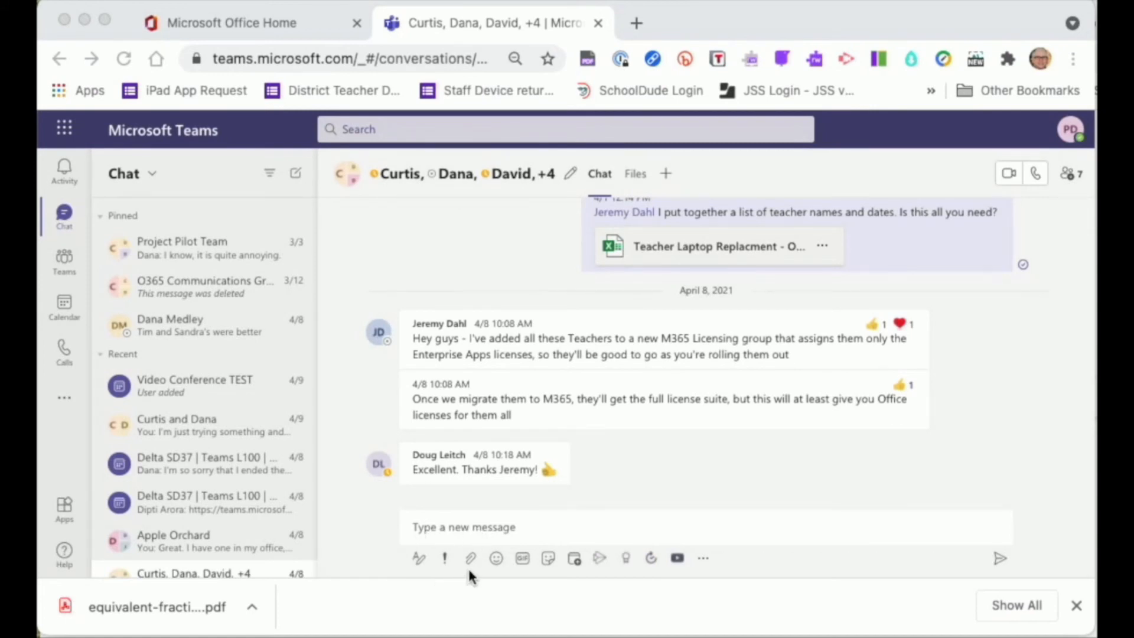
{"action": "mouse_move", "coordinate": [584, 585]}
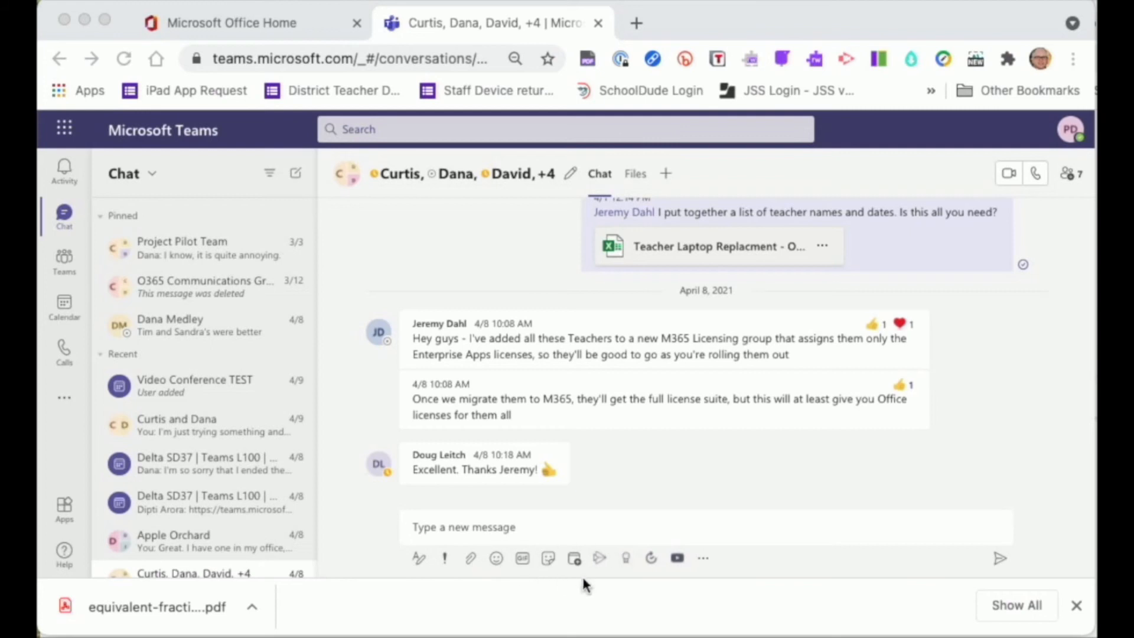
{"action": "mouse_move", "coordinate": [653, 569]}
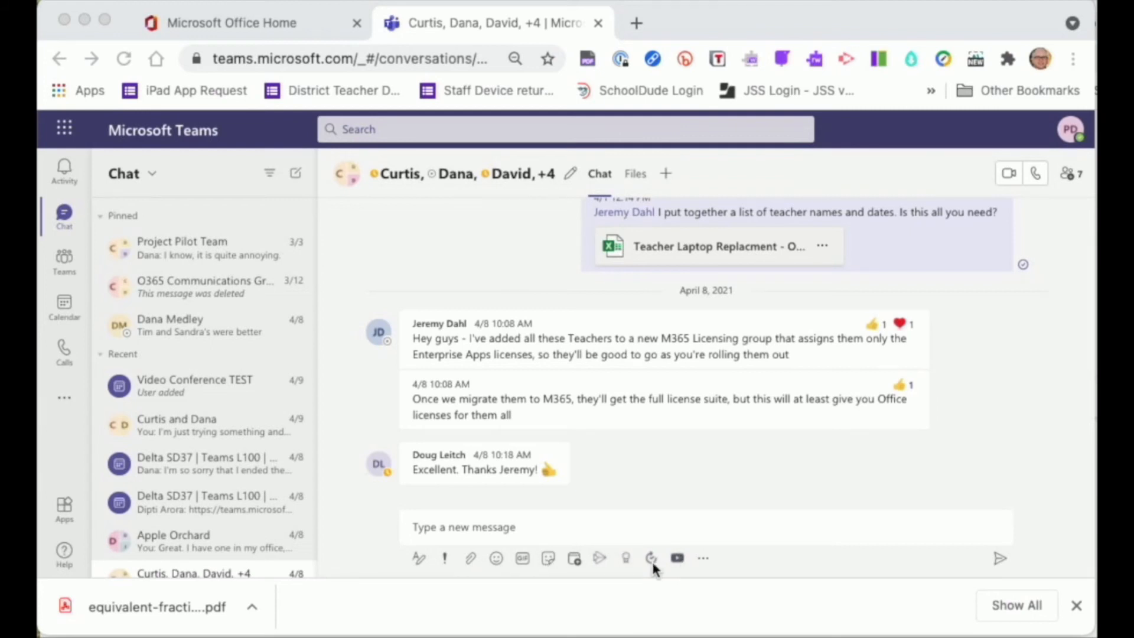
{"action": "mouse_move", "coordinate": [635, 181]}
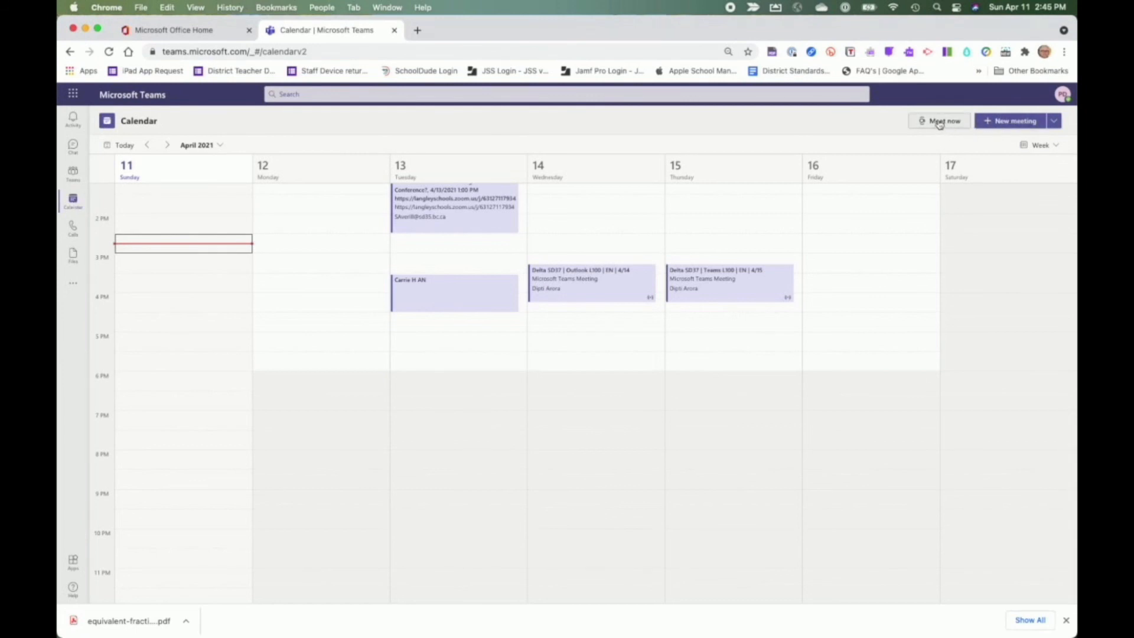
Step: Use Meet now on the April 11, 2021 calendar week to ready 'Meeting with Peter'
{"action": "left_click", "coordinate": [939, 121]}
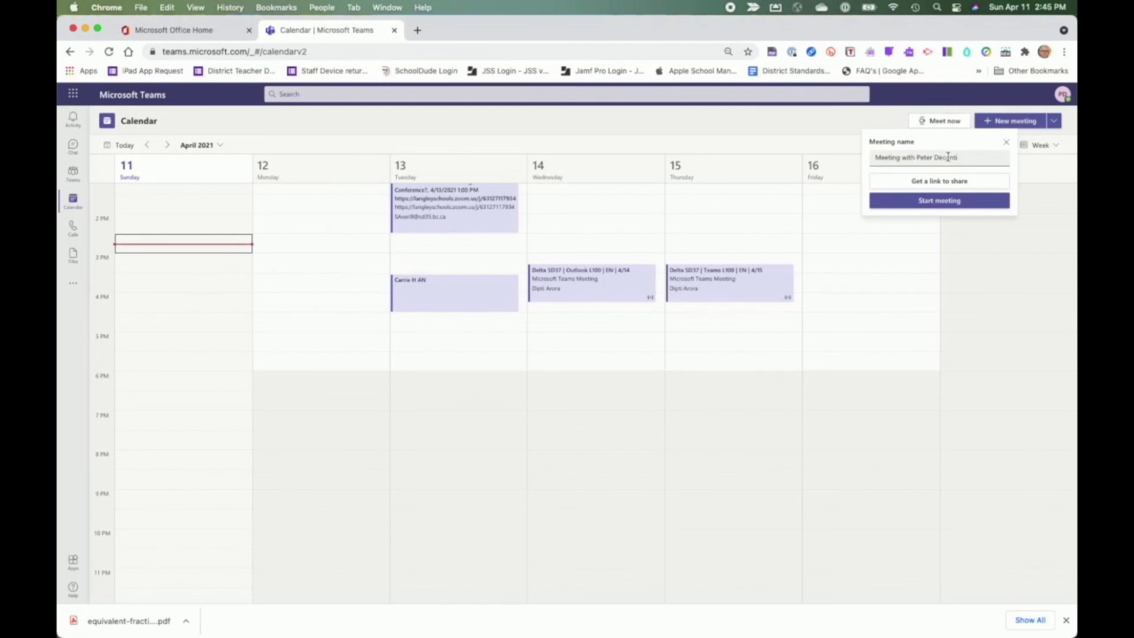
{"action": "mouse_move", "coordinate": [968, 261]}
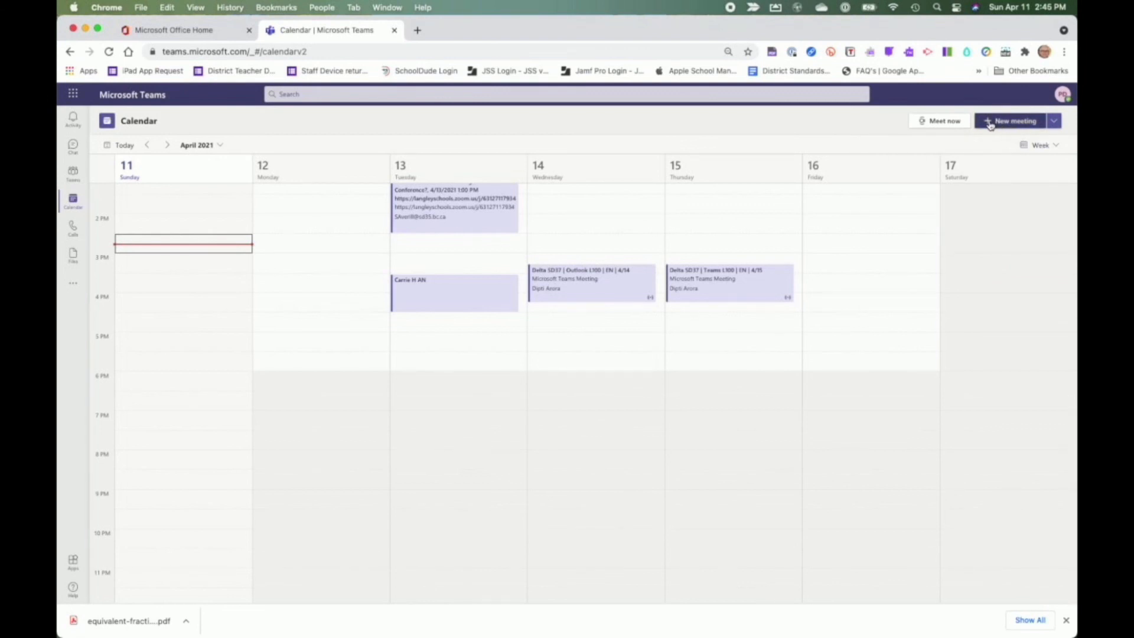
{"action": "mouse_move", "coordinate": [1015, 120]}
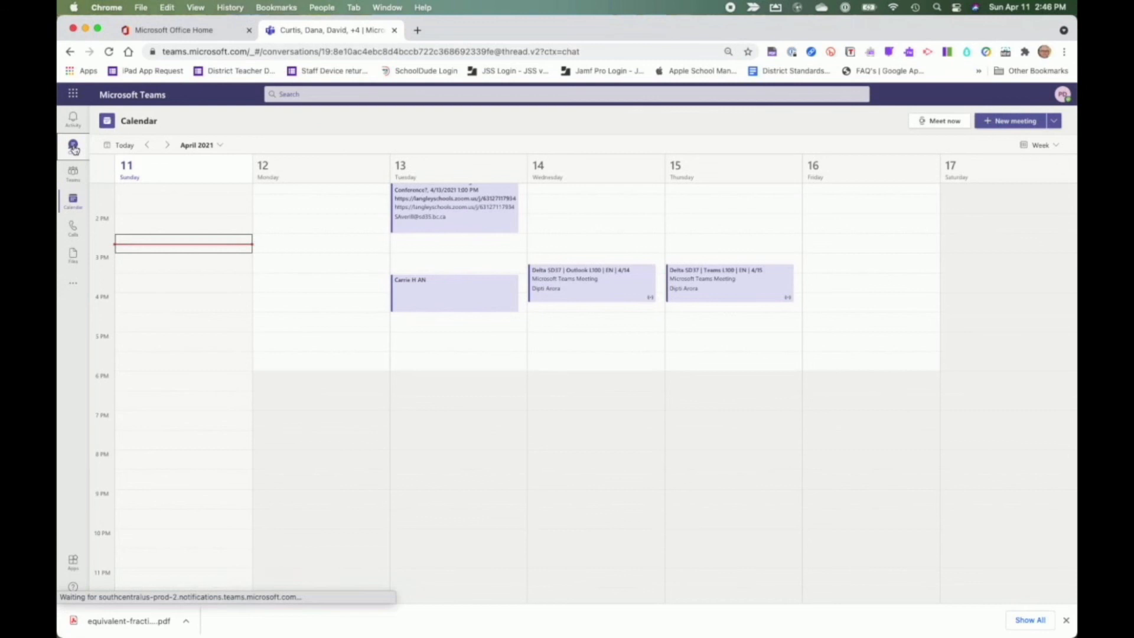
Step: Return to the Curtis, Dana, David +4 group chat with the laptop replacement list
{"action": "left_click", "coordinate": [72, 144]}
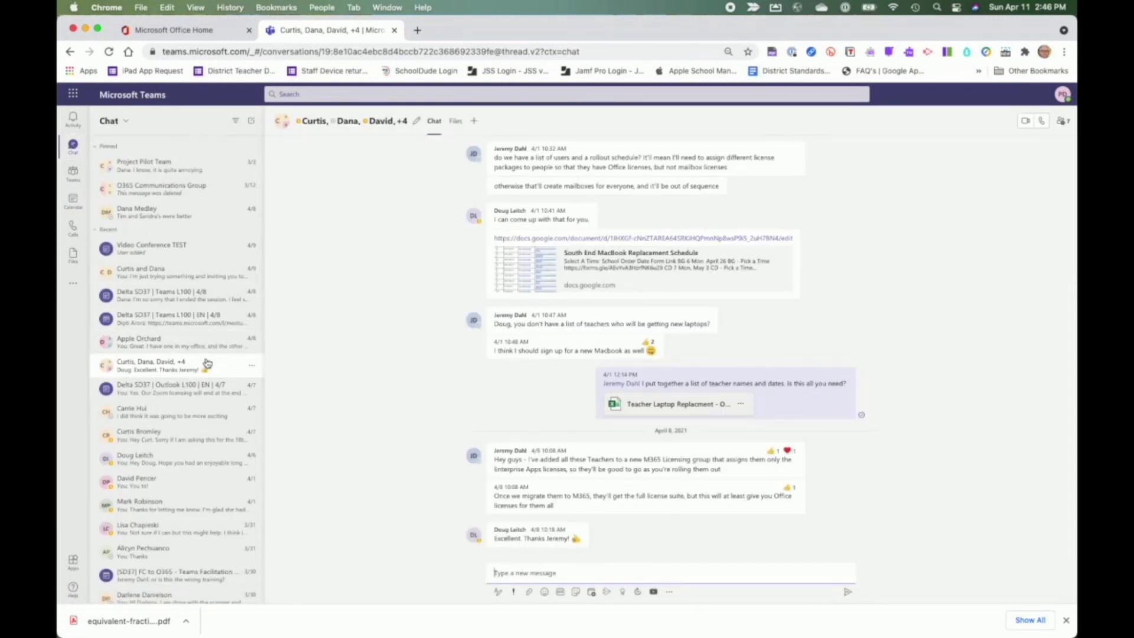
{"action": "mouse_move", "coordinate": [1025, 123]}
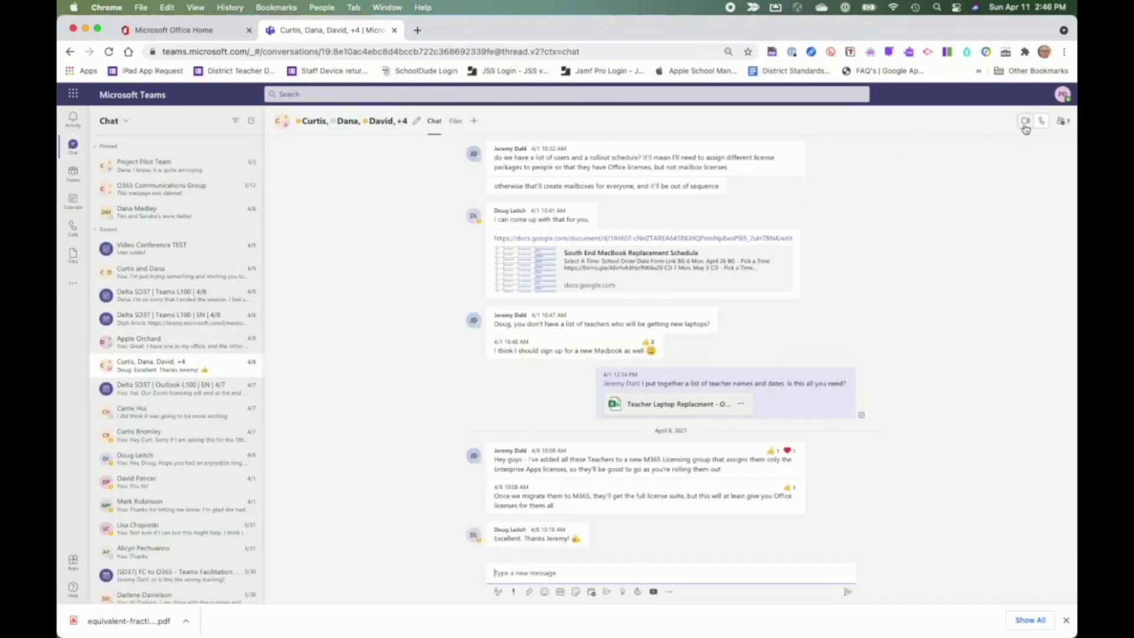
{"action": "mouse_move", "coordinate": [1041, 120]}
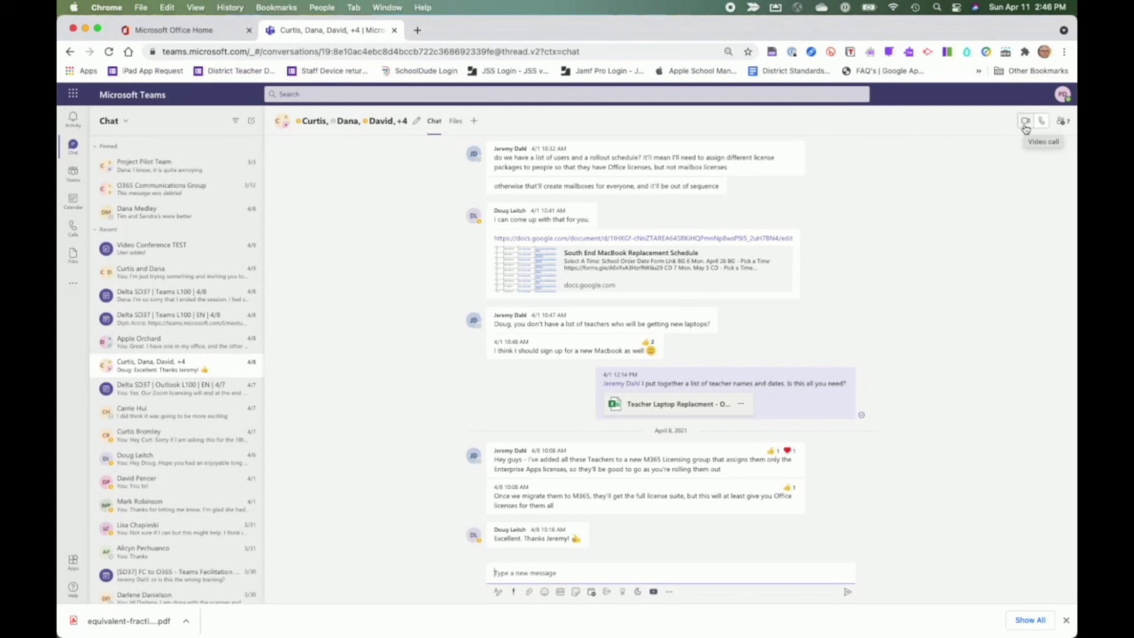